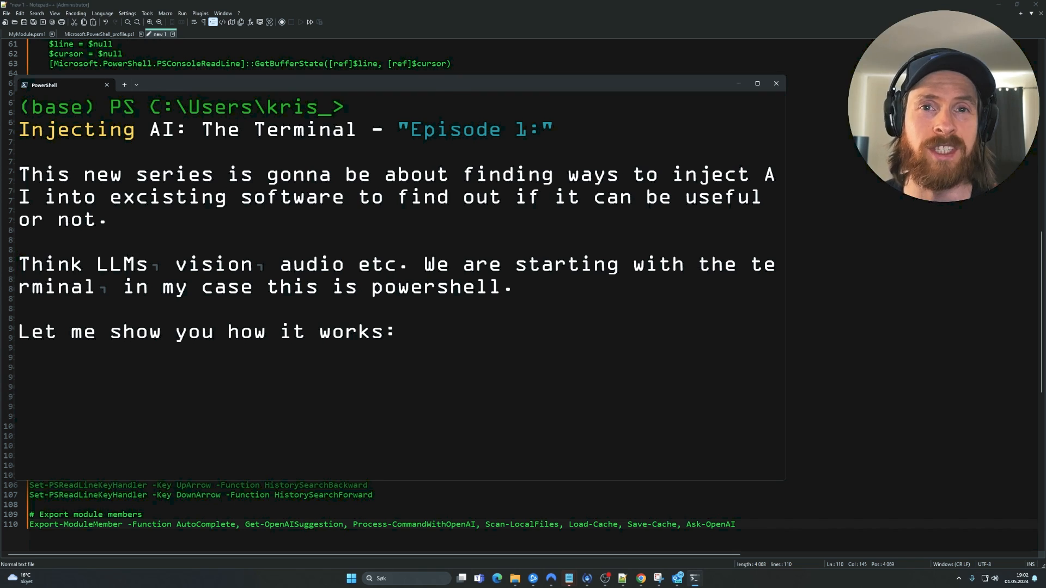
Change into the Python\clitool folder, list its contents with dir, and clear the screen.
key("Enter")
type("cd")
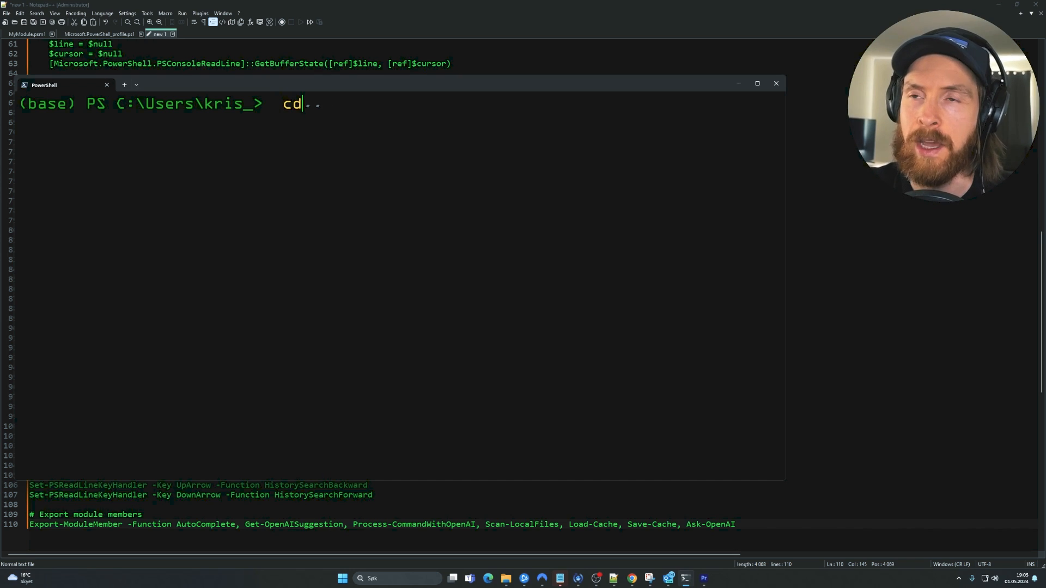
type("python")
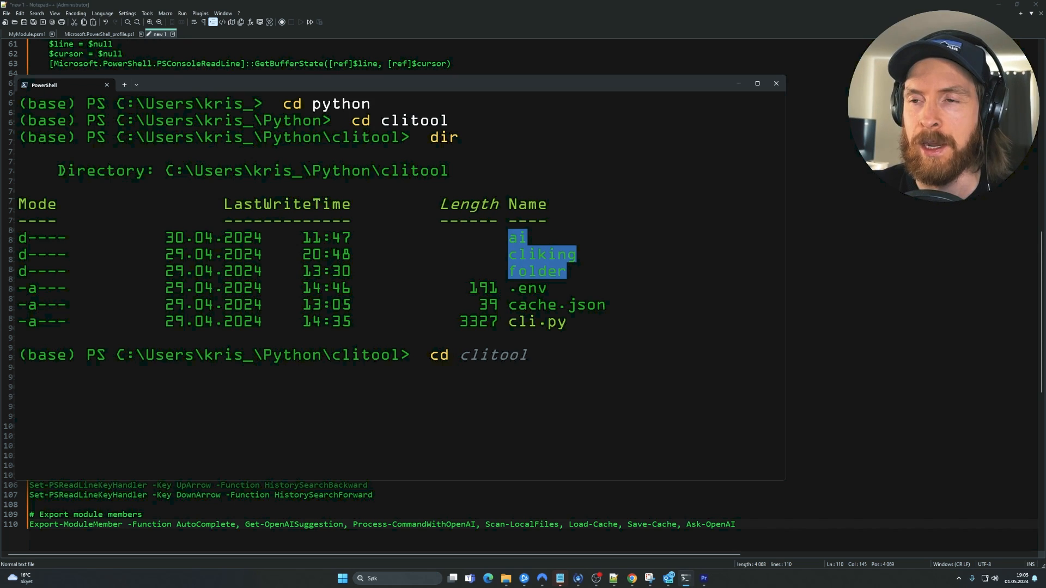
type("clear")
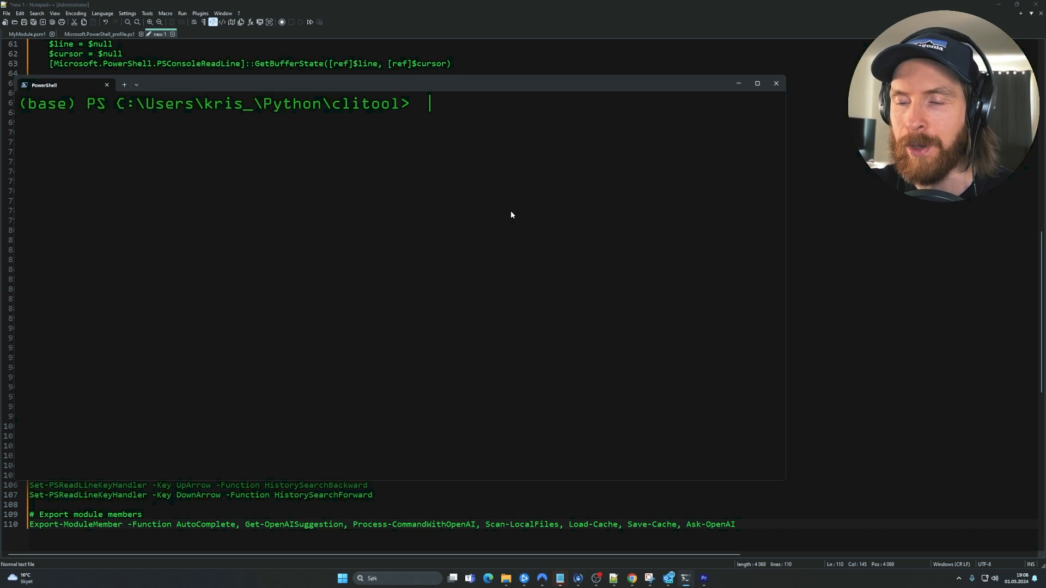
Ask OpenAI 'when was powershell invented?' (2006, Microsoft), then clear the terminal.
type("Ask-OpenAI \"what is the powershell command to find your current ps module?\"")
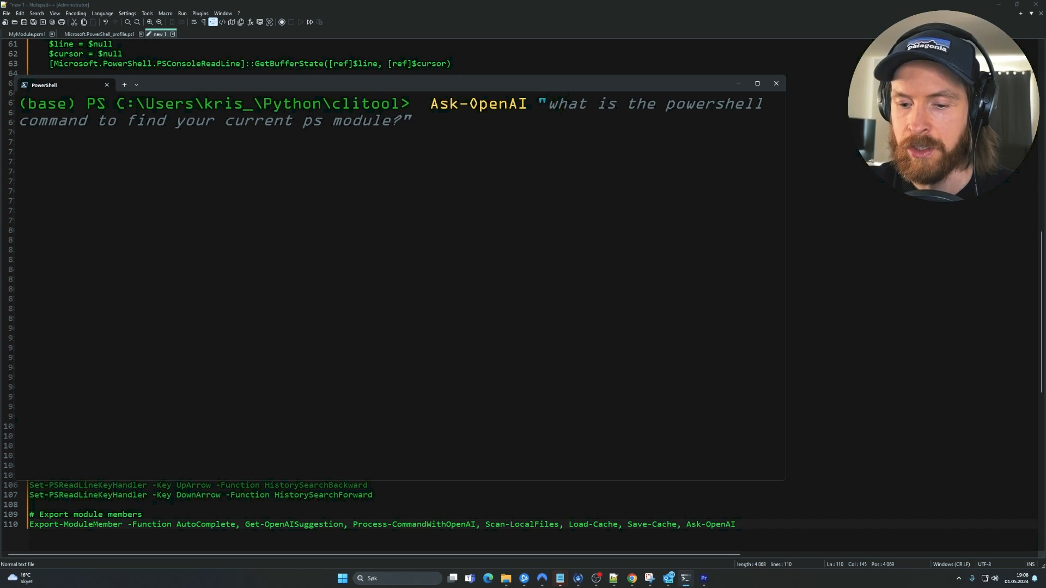
type("when was powershell in")
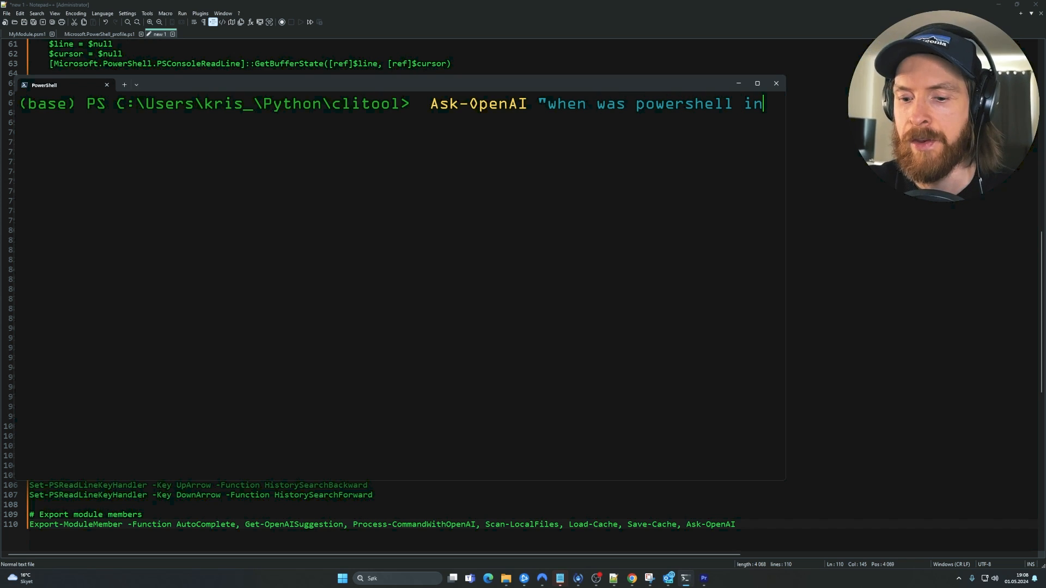
type("vented?\"")
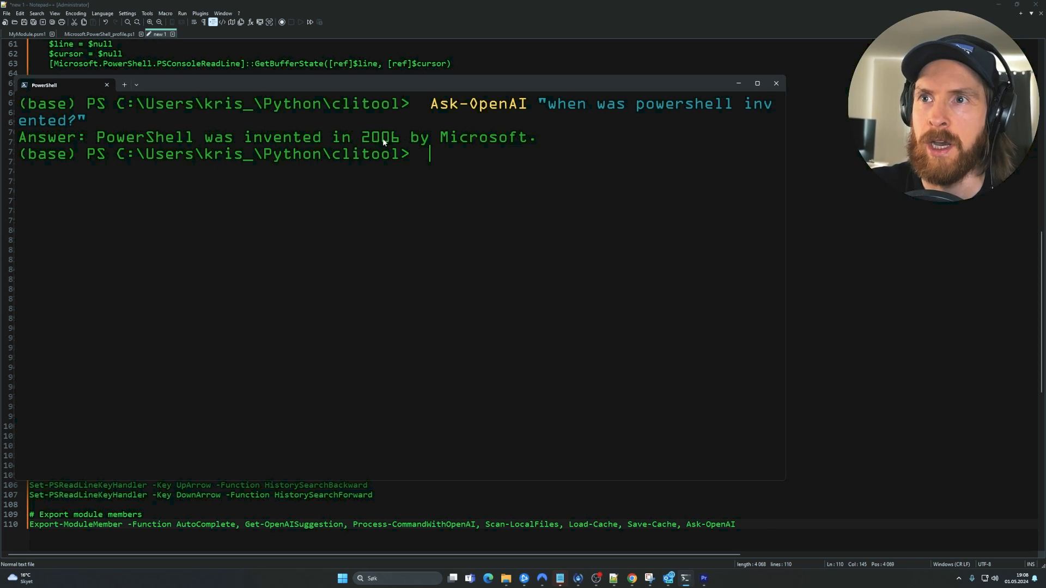
mouse_move(550, 185)
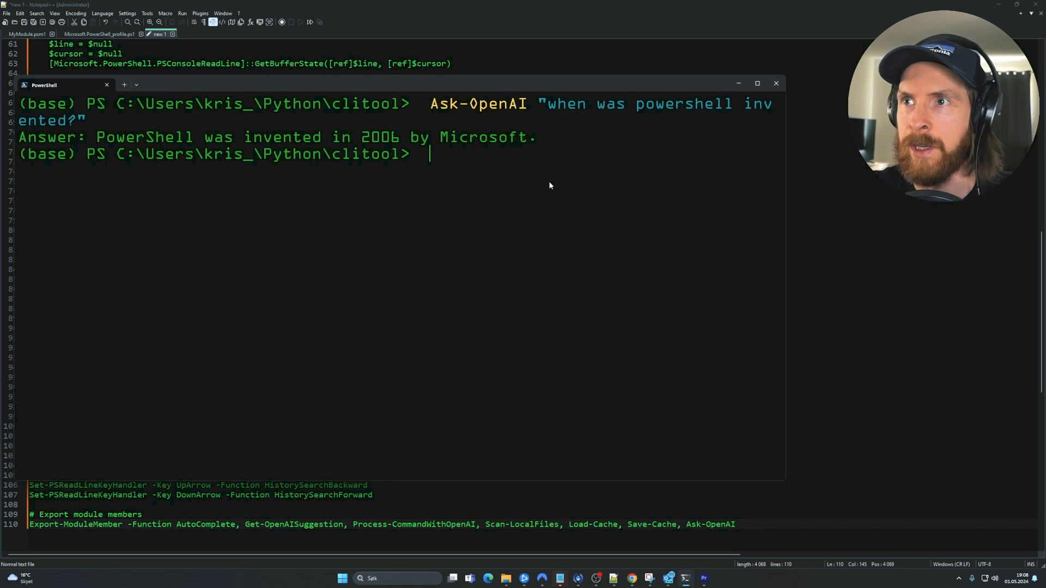
type("clear")
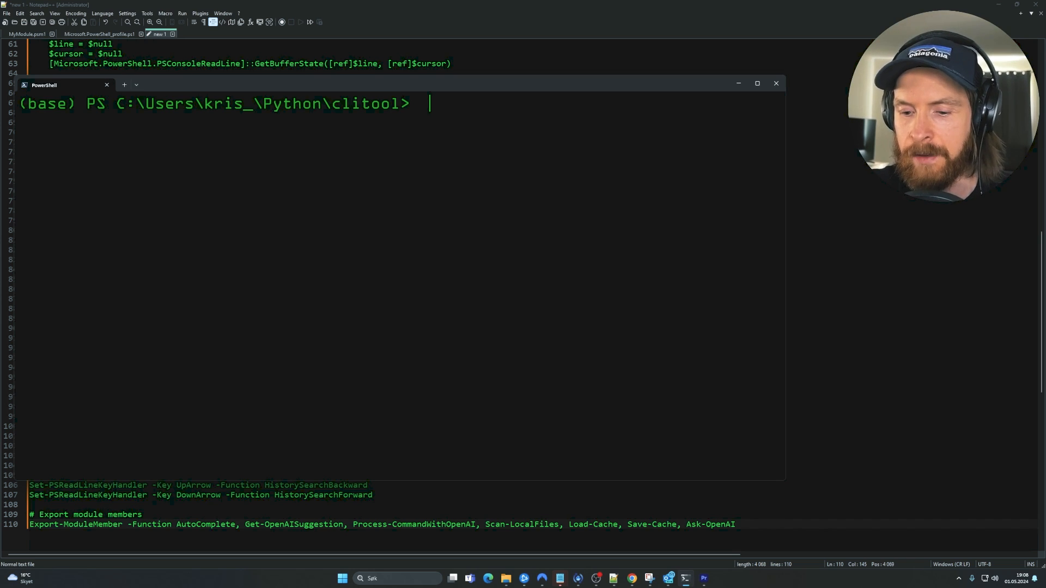
Ask OpenAI how to speed up a video 10x with FFMPEG and get its command explained.
type("Ask-OpenAI \"how can i speed up a video 10x using FFMPEG?\"")
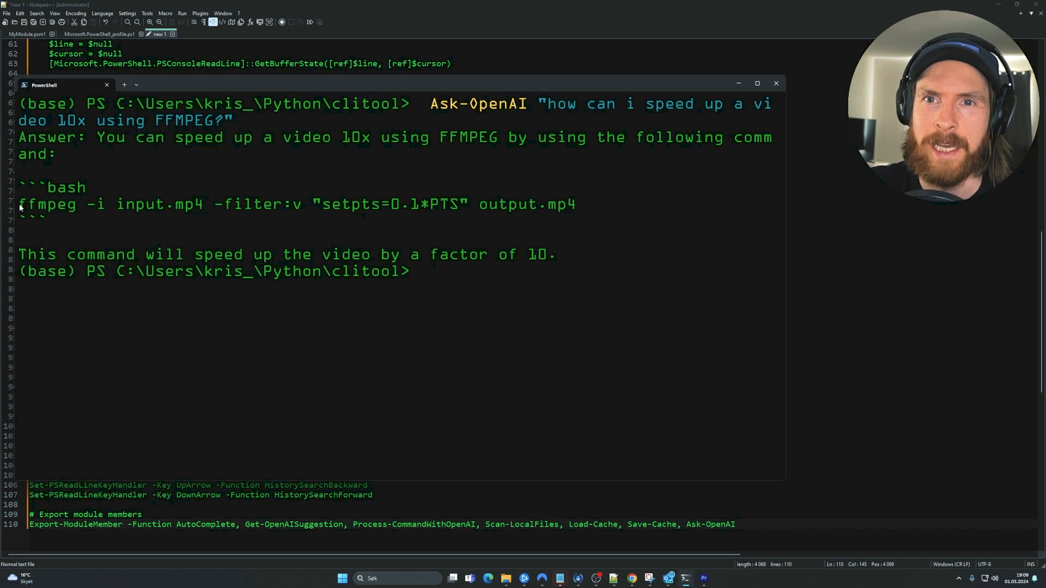
left_click_drag(19, 204, 274, 204)
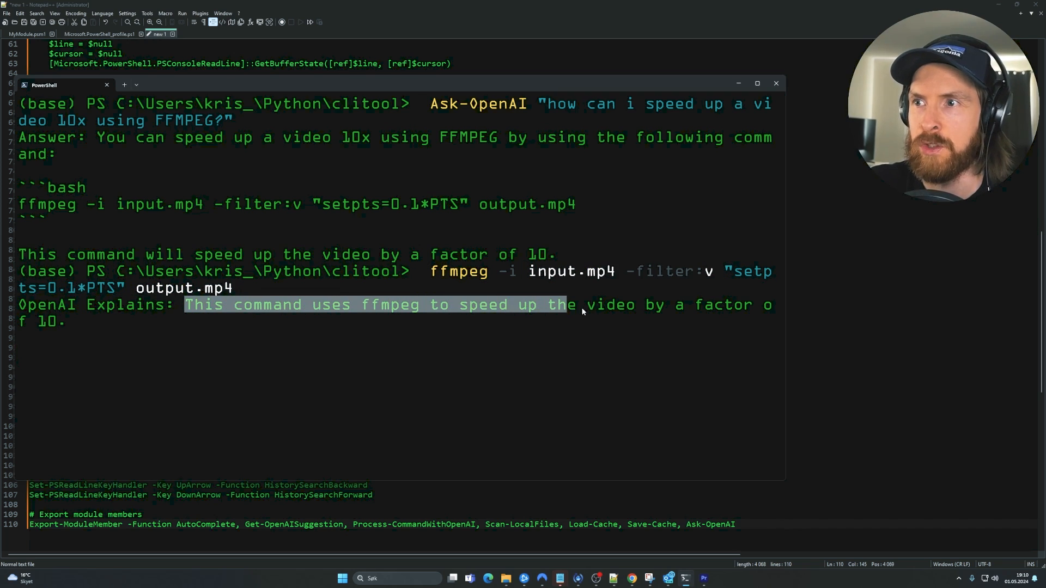
left_click_drag(567, 305, 63, 321)
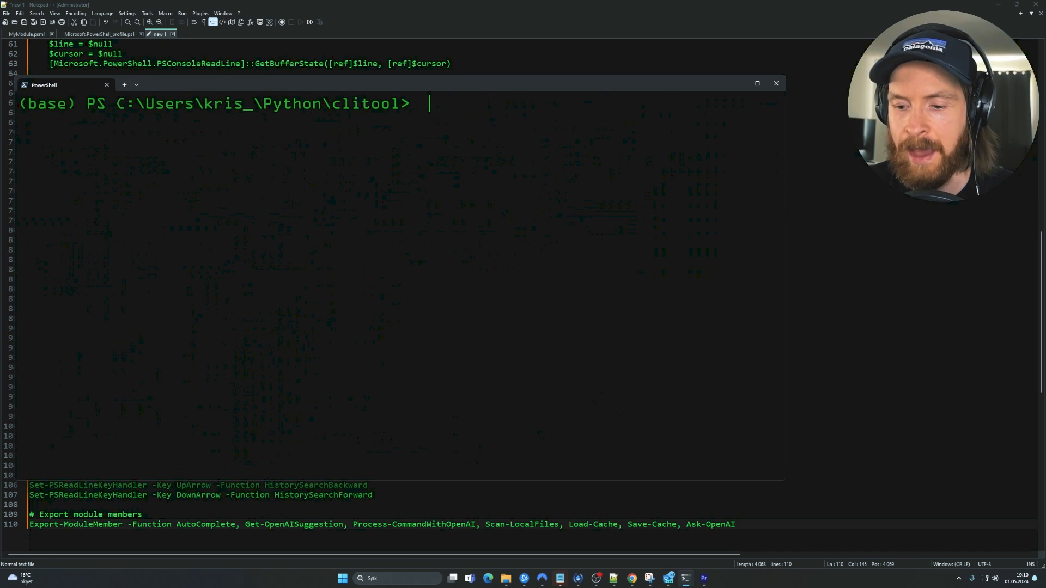
Have OpenAI explain 'python 1million.py', clear, then return to the clitool folder.
type("python 1million.py")
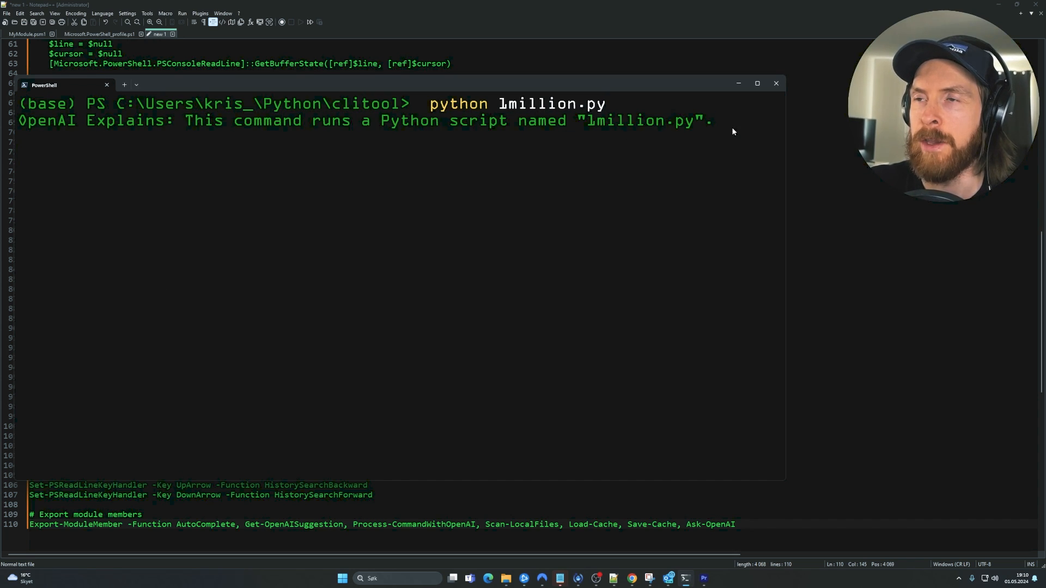
type("clea")
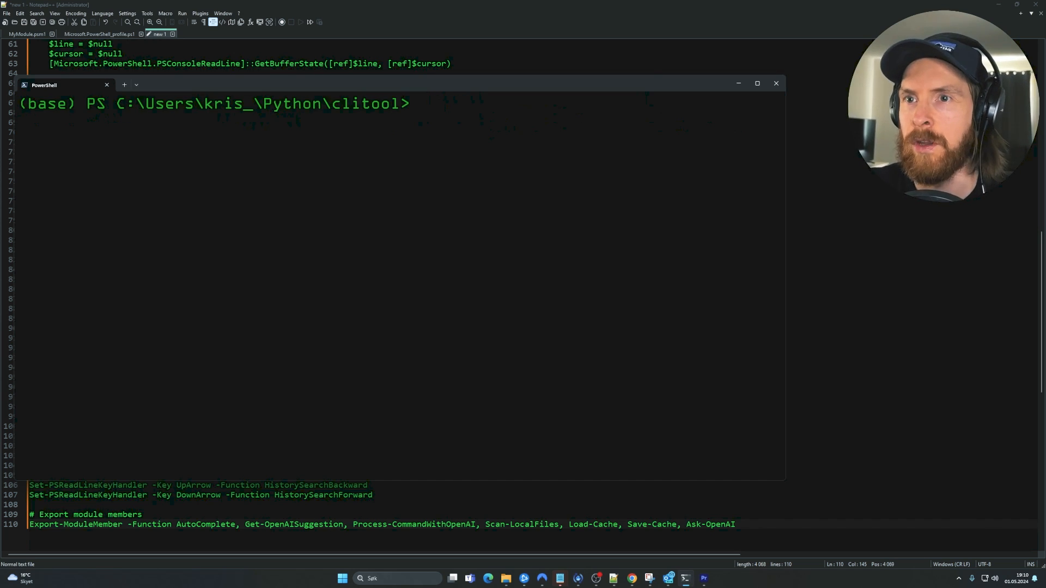
type("rgoke")
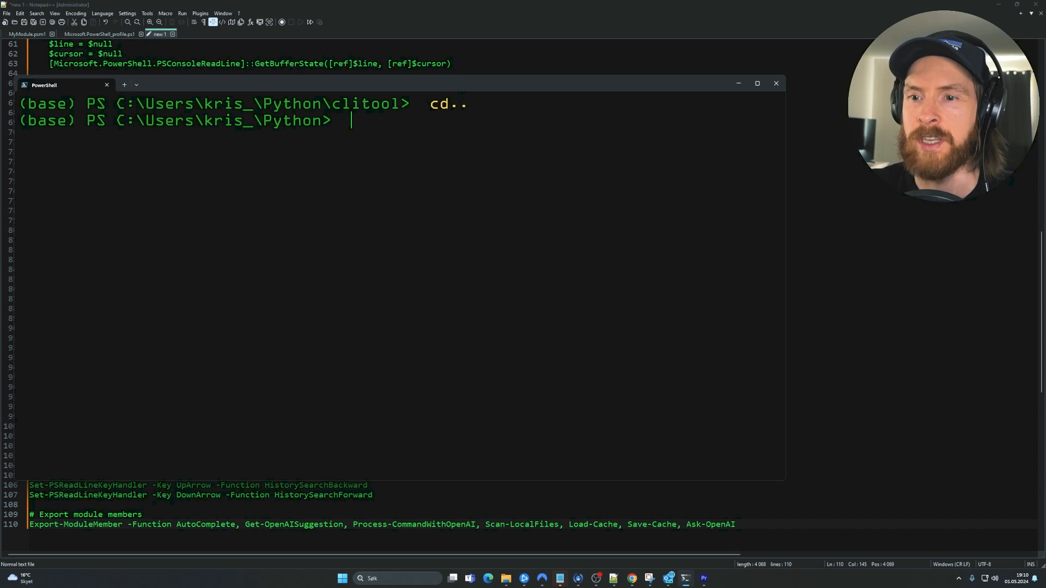
type("cd clitool")
type("clar")
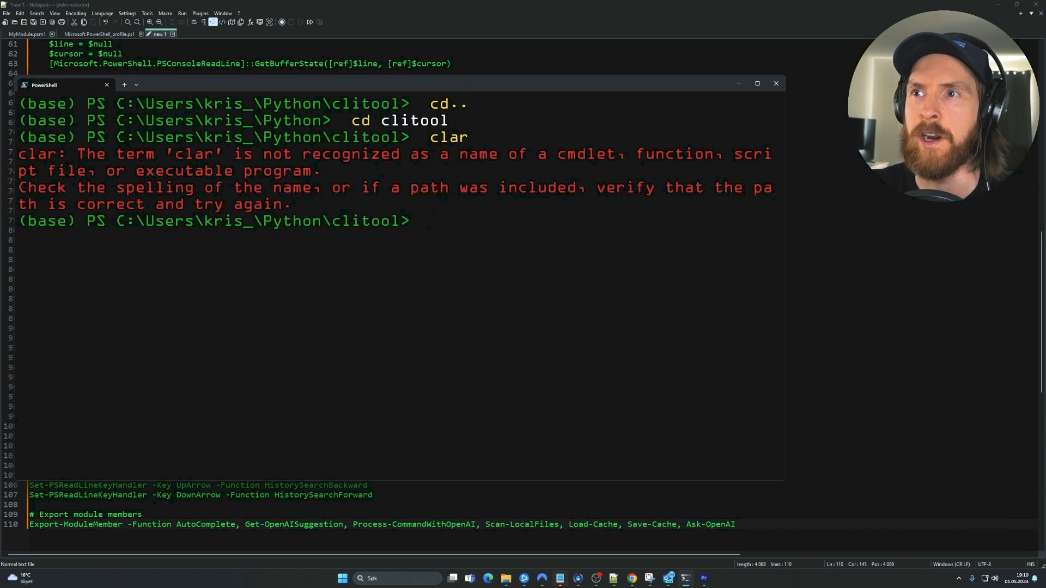
key("Return")
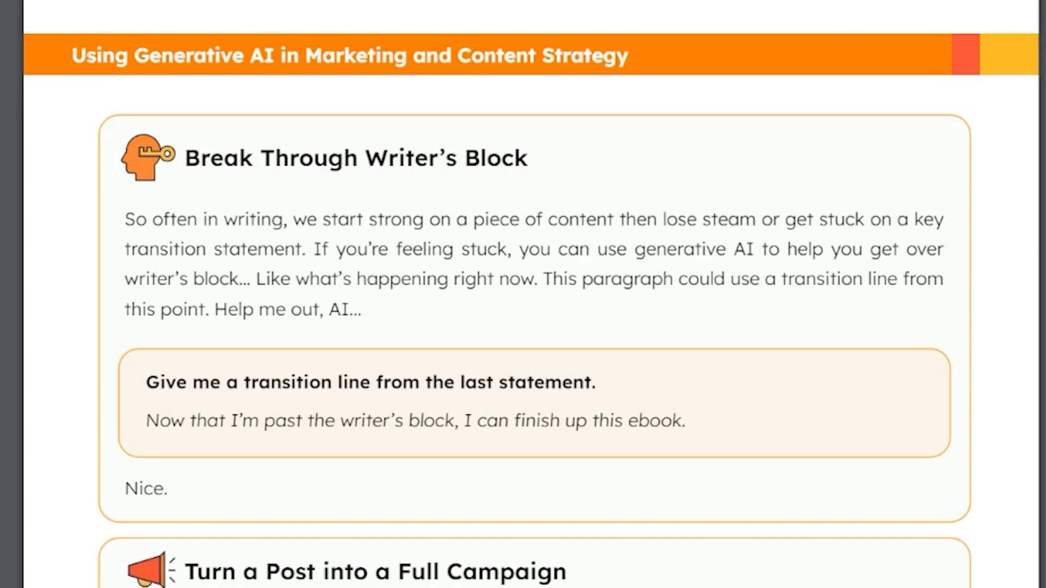
scroll("down", 3)
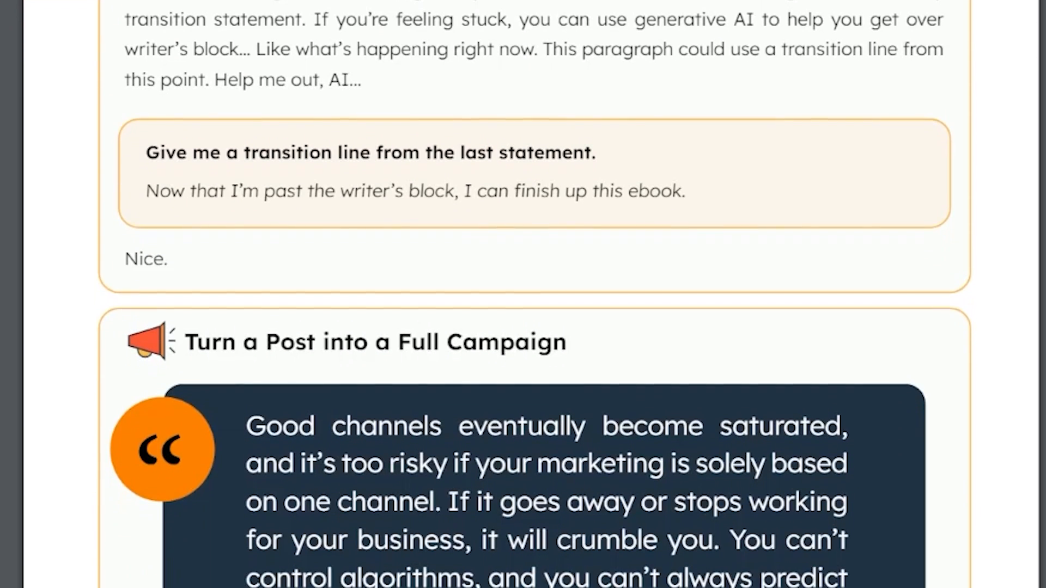
scroll("down", 3)
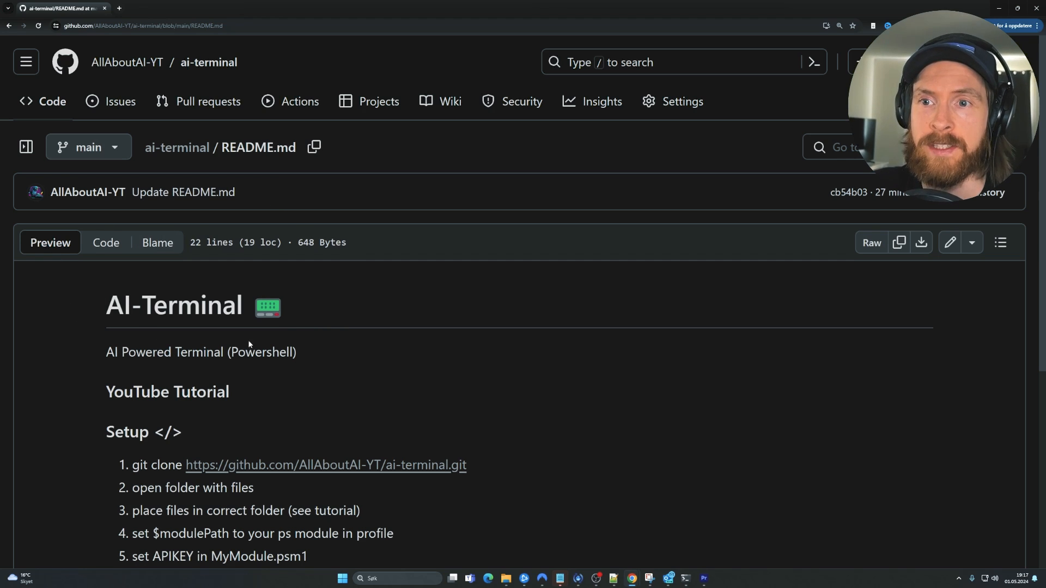
mouse_move(387, 367)
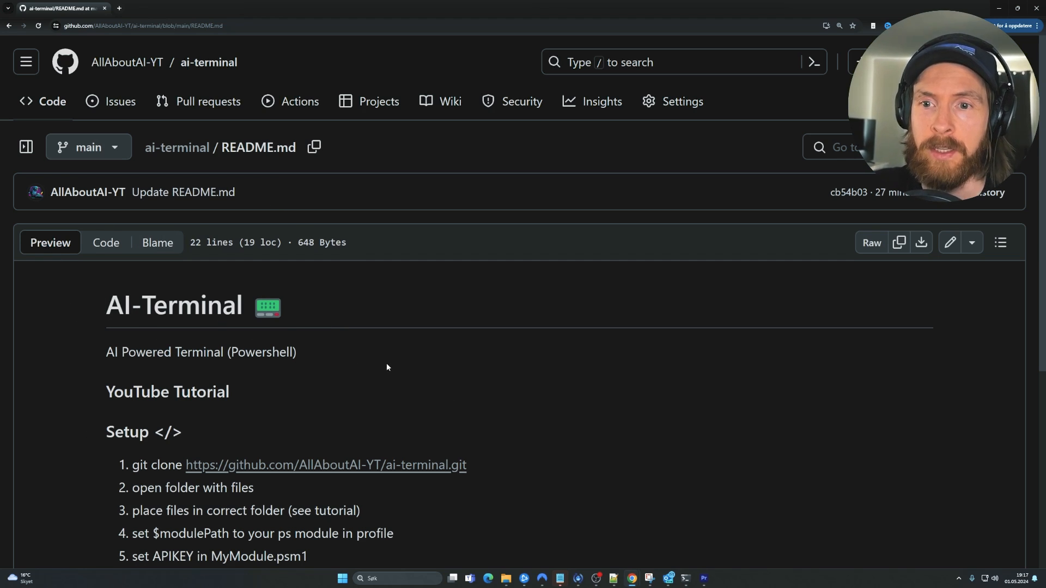
Scroll the ai-terminal README down to its Setup list.
scroll("down", 3)
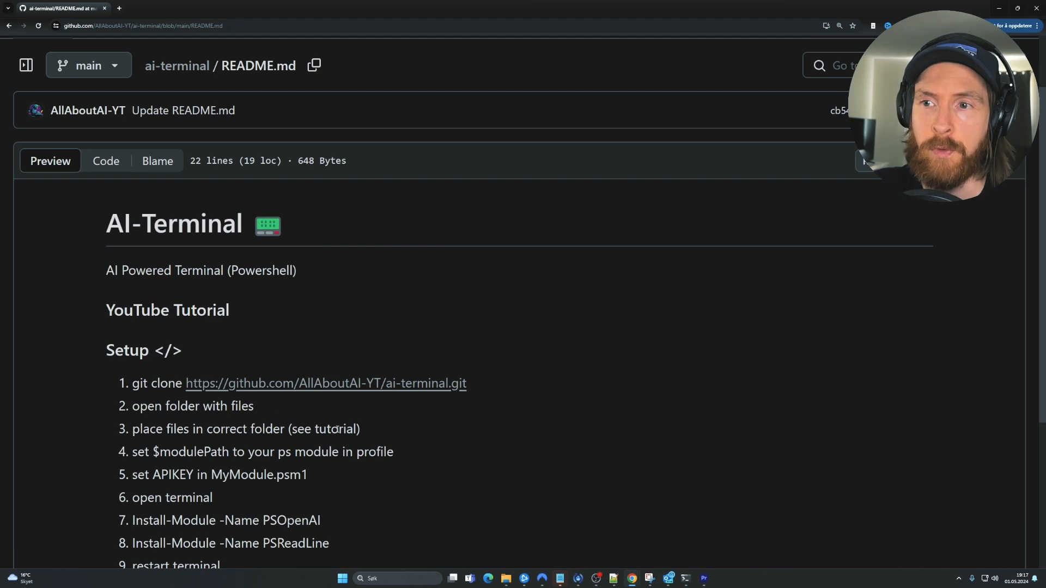
mouse_move(494, 392)
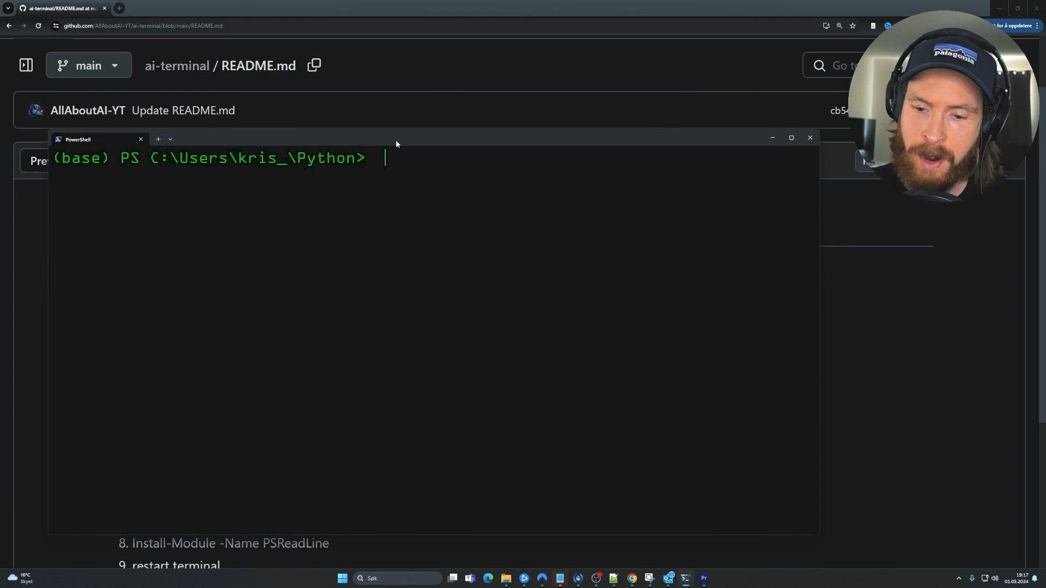
Ask OpenAI how to create a new folder in the current directory.
type("Ask-OpenAI \"how can create a new folder in powershell?\"")
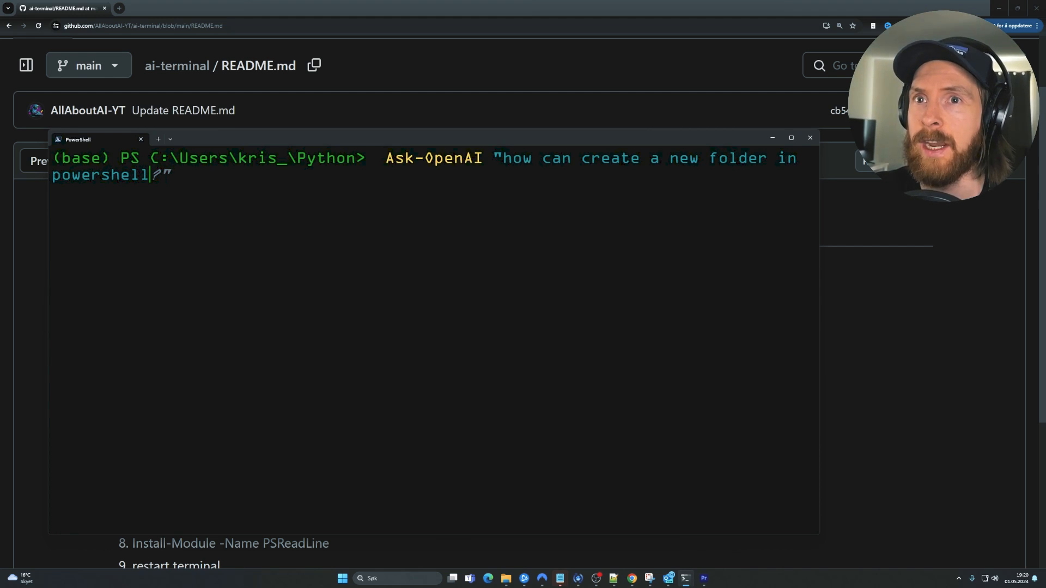
type("in")
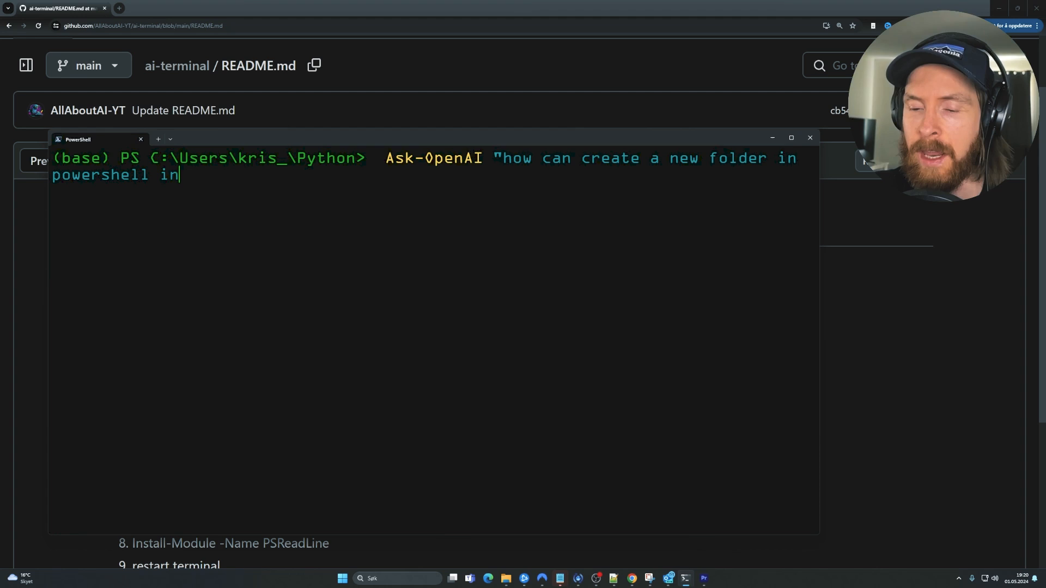
type("my cwd?\"")
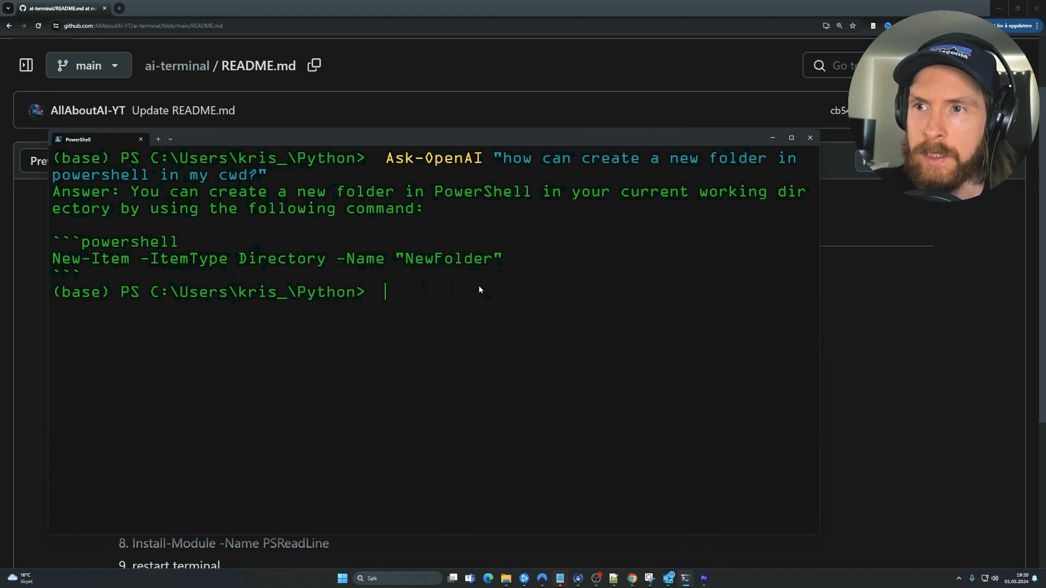
Create the 'aiterminal' folder with New-Item -ItemType Directory and cd into it.
type("New-Item -ItemType Directory -Name \"NewFolder\"")
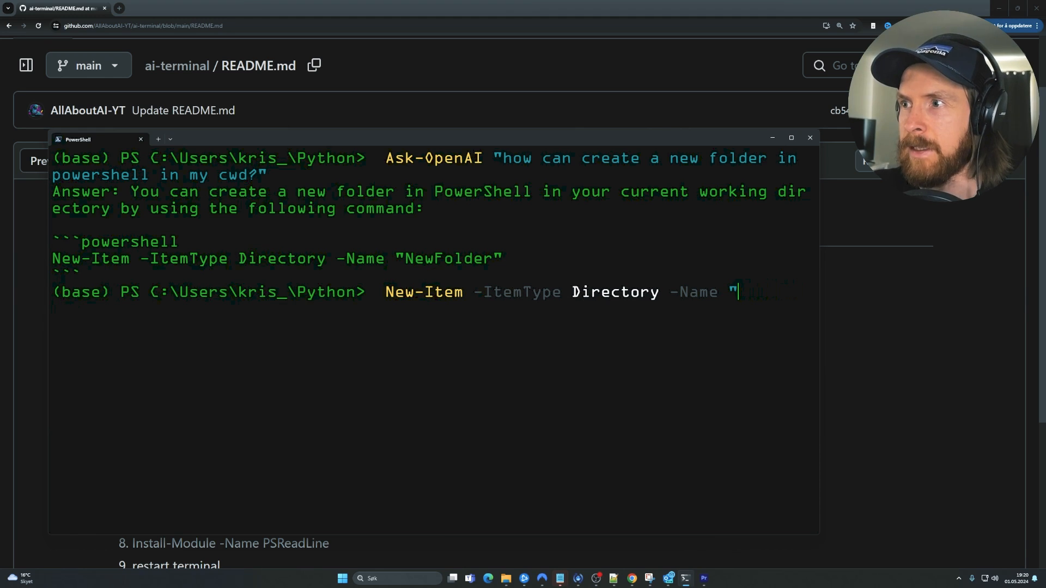
type("aiter")
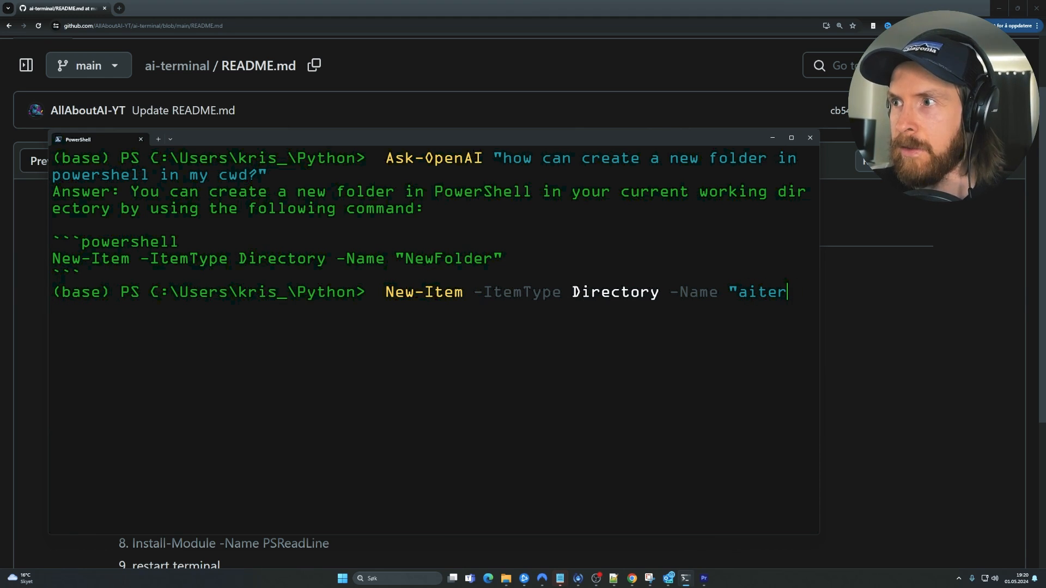
type("minal\"")
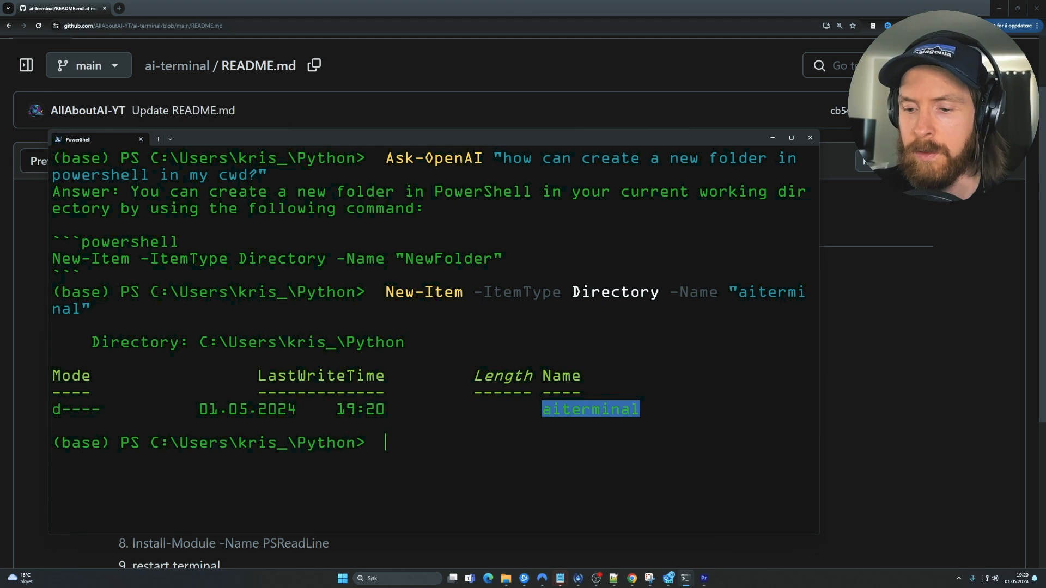
type("cd ai")
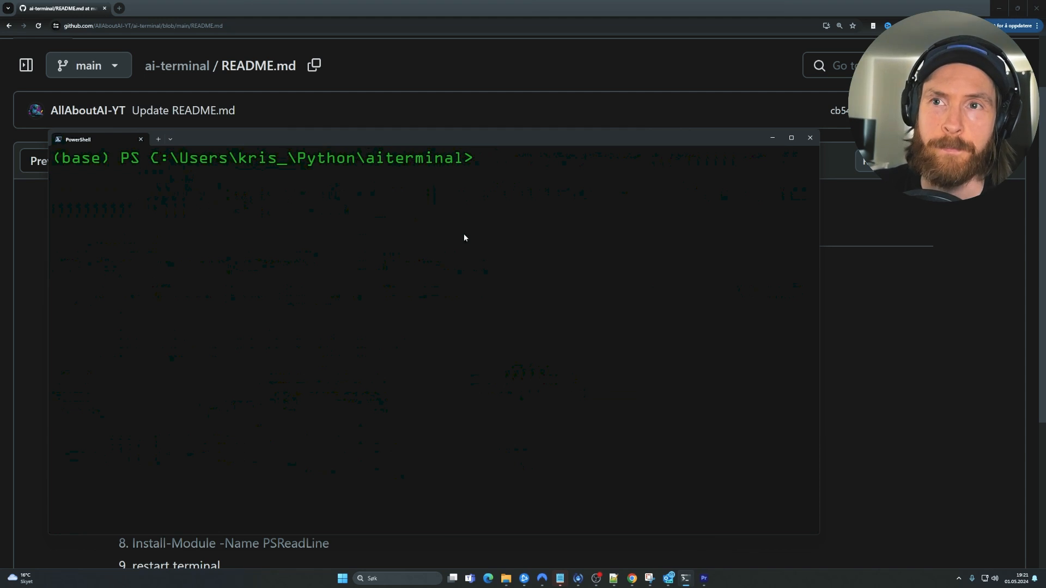
Git-clone AllAboutAI-YT/ai-terminal and view the cloned folder in File Explorer.
type("git clone https://github.com/AllAboutAI-YT/ai-terminal.git")
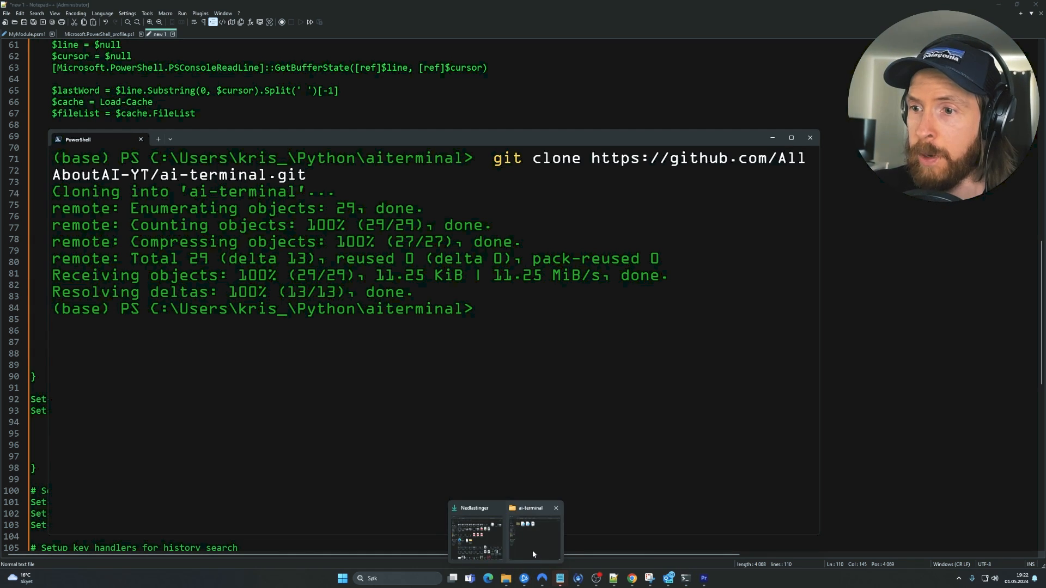
left_click(530, 534)
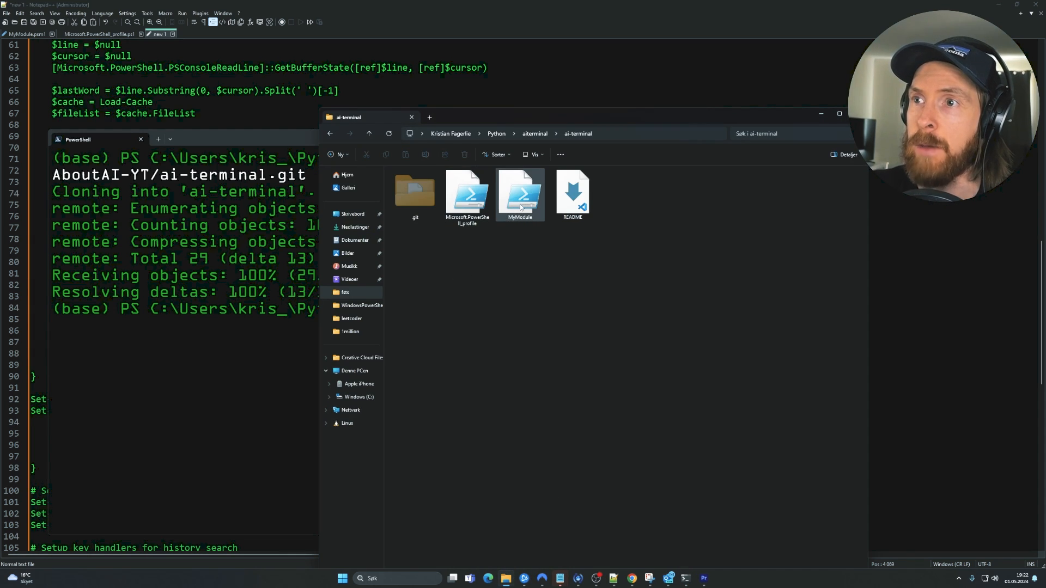
mouse_move(467, 193)
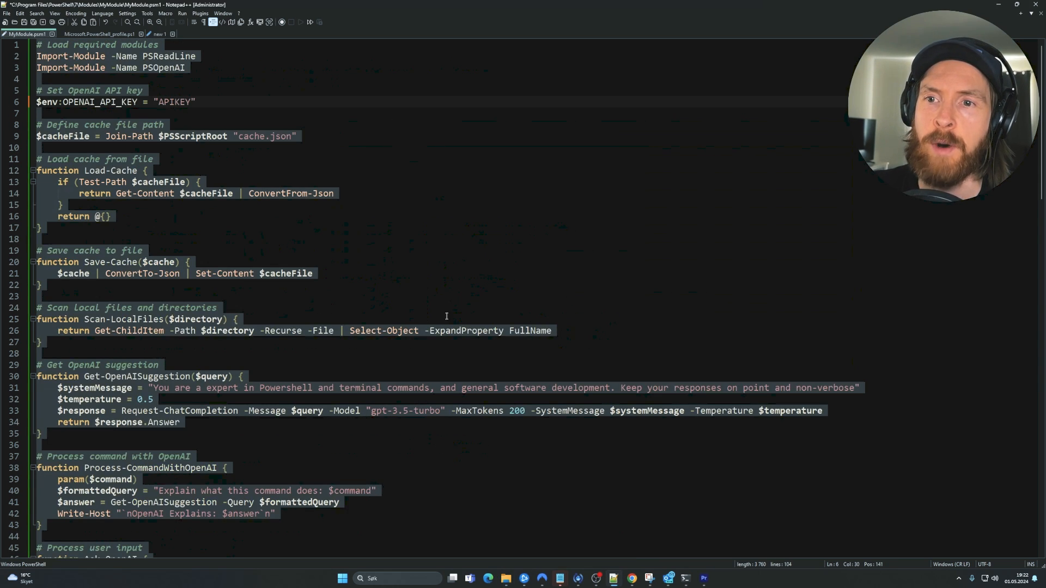
scroll("down", 3)
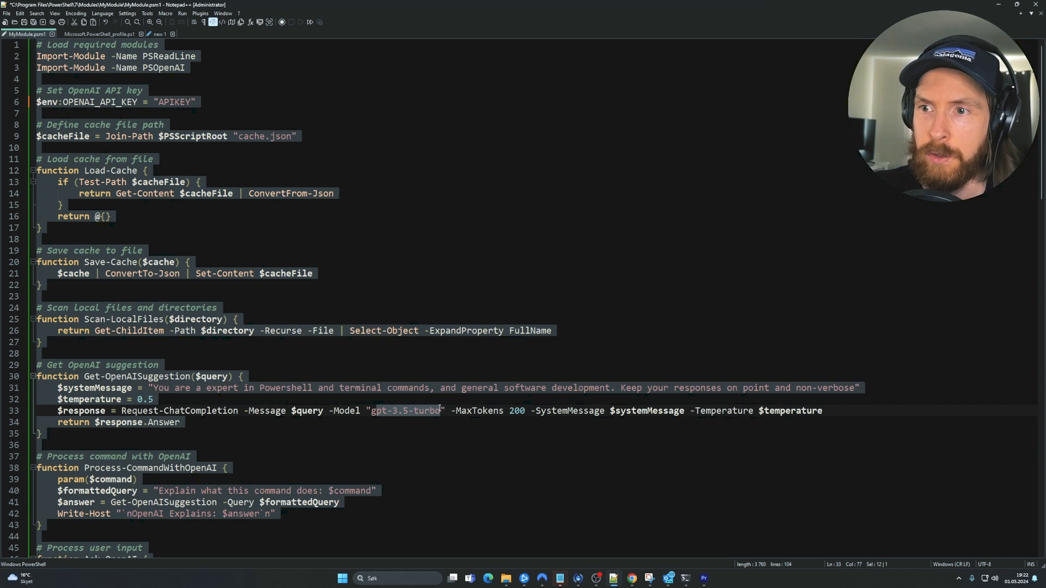
left_click(484, 425)
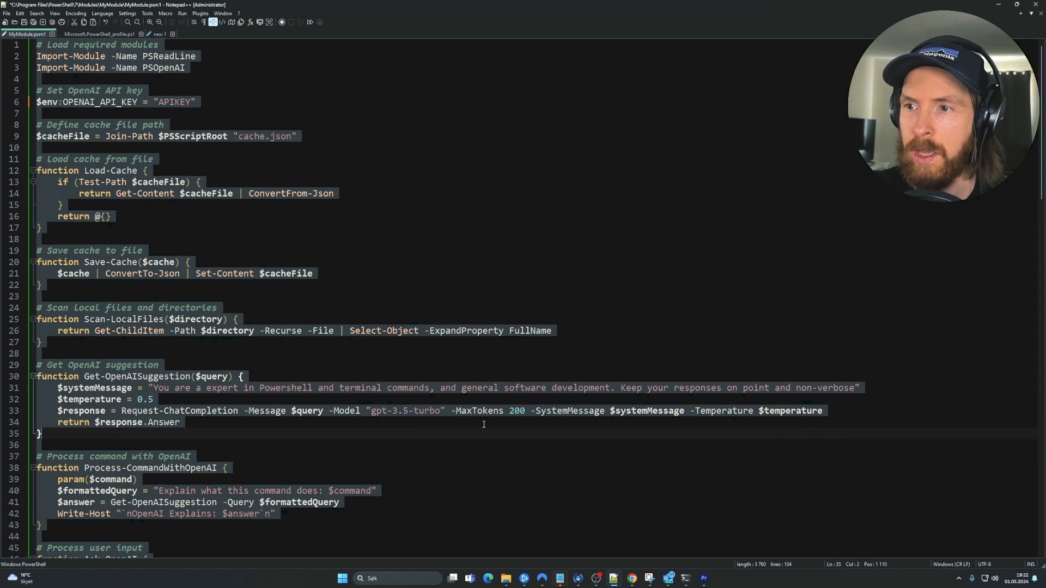
double_click(514, 411)
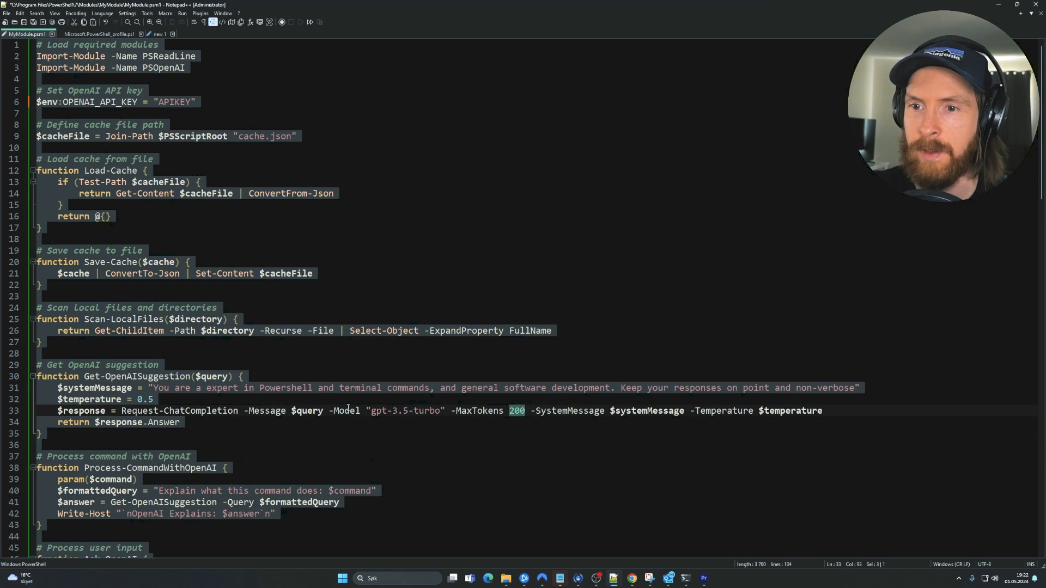
scroll("down", 3)
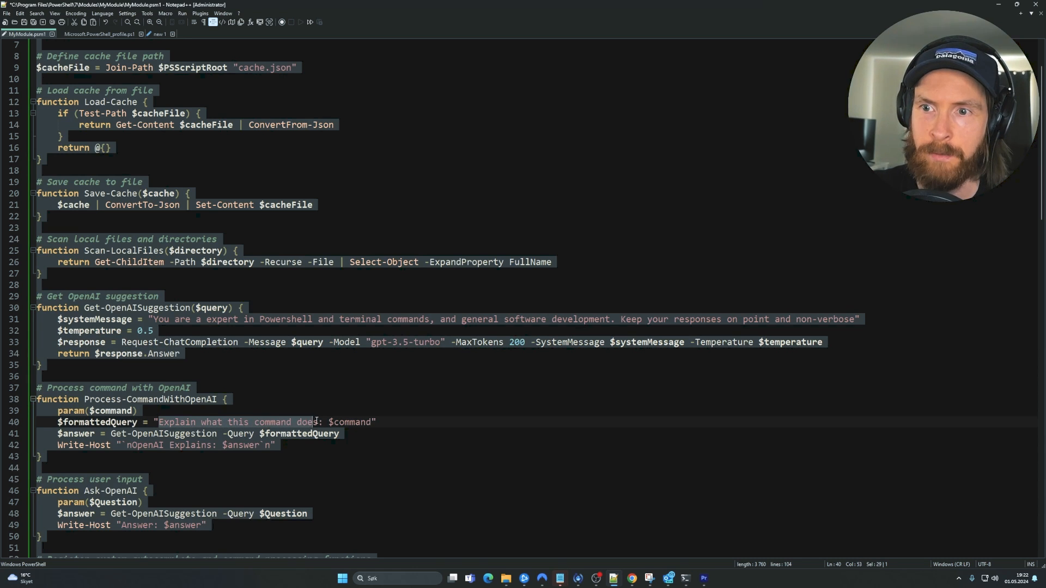
scroll("down", 3)
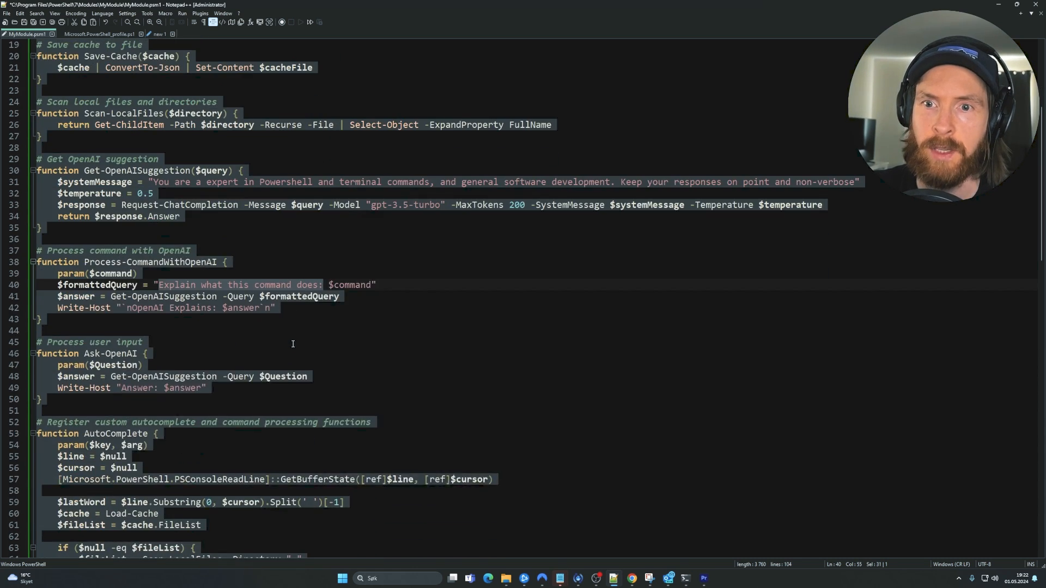
left_click(100, 34)
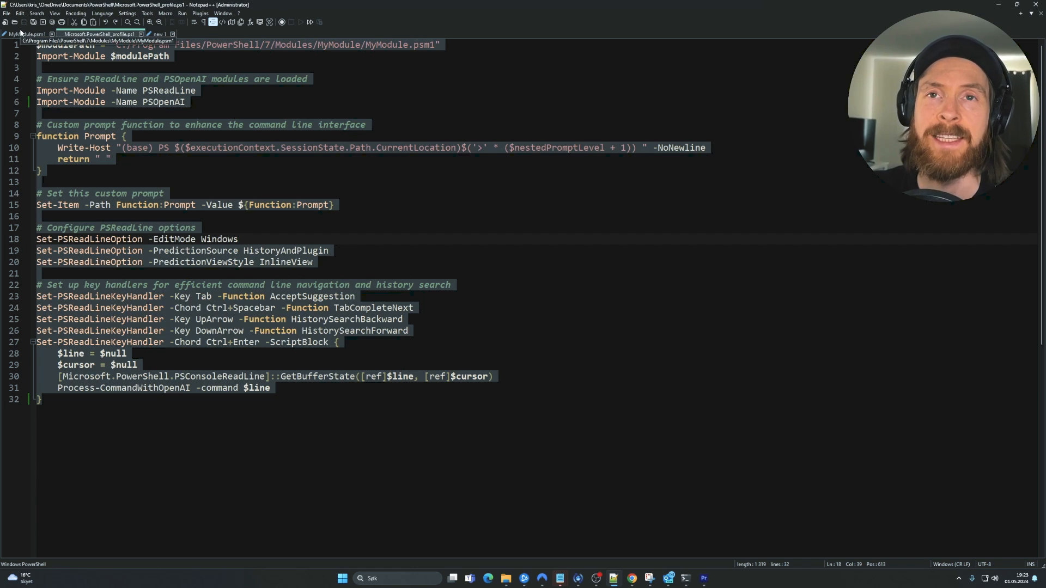
left_click(25, 33)
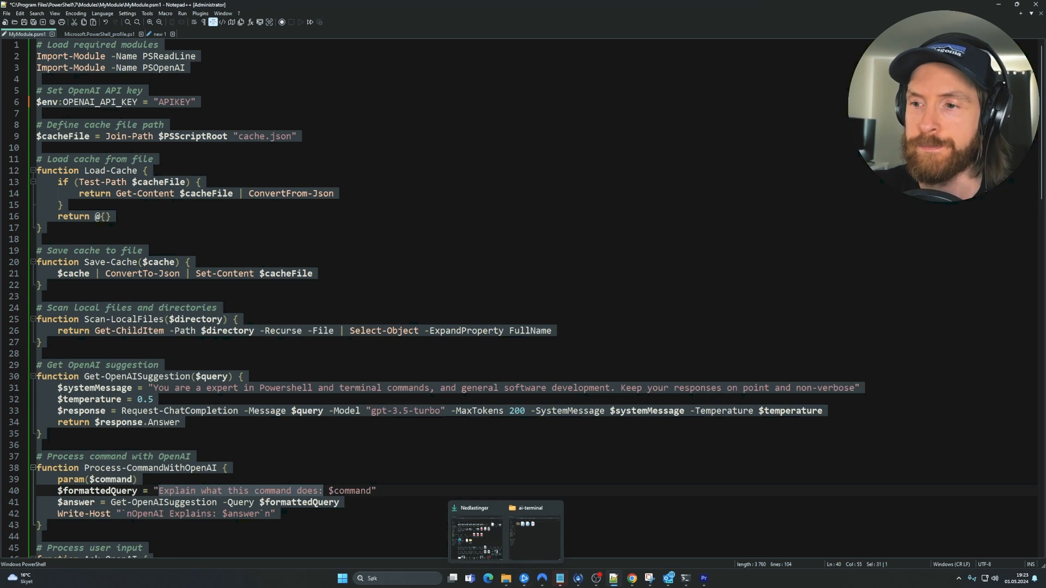
Ask OpenAI for the command to find current PS modules, getting Get-Module -ListAvailable.
left_click(534, 534)
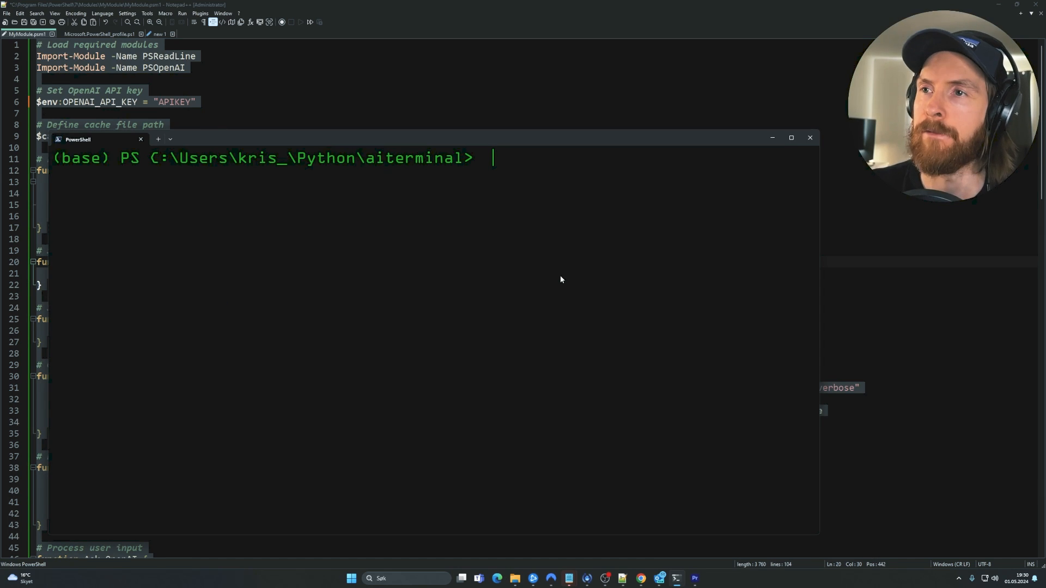
type("Ask-OpenAI \"what is the powershell command to find your current ps module?\"")
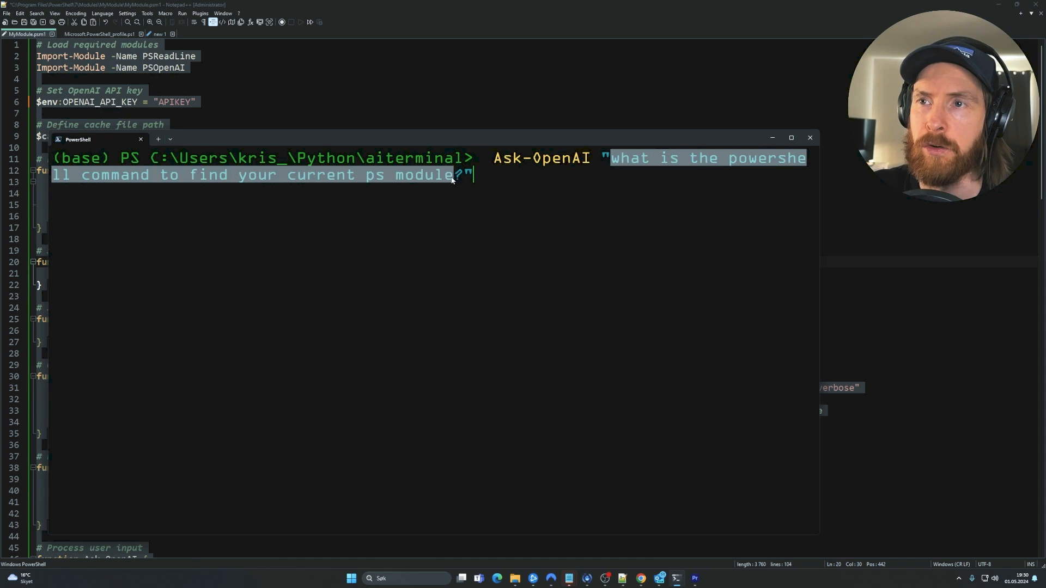
left_click(533, 190)
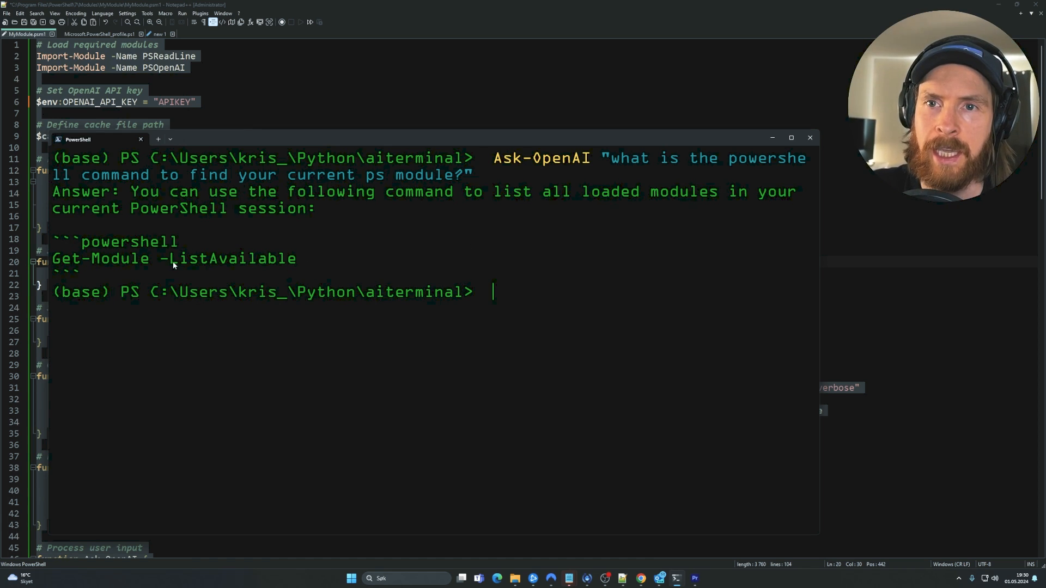
type("Get-")
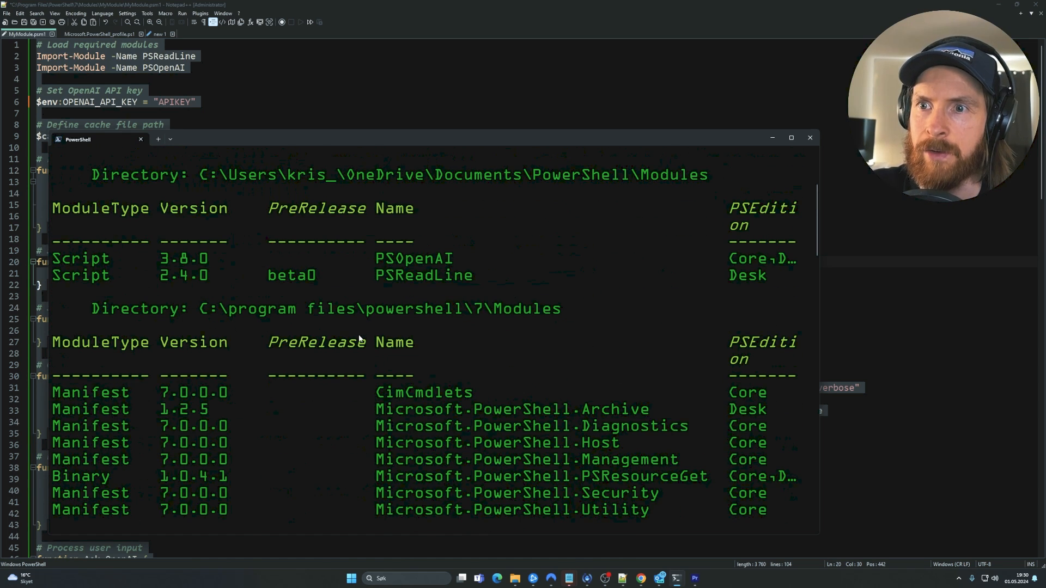
Run Get-Module -ListAvailable and mark the PowerShell 7 Modules path and MyModule entry.
double_click(113, 308)
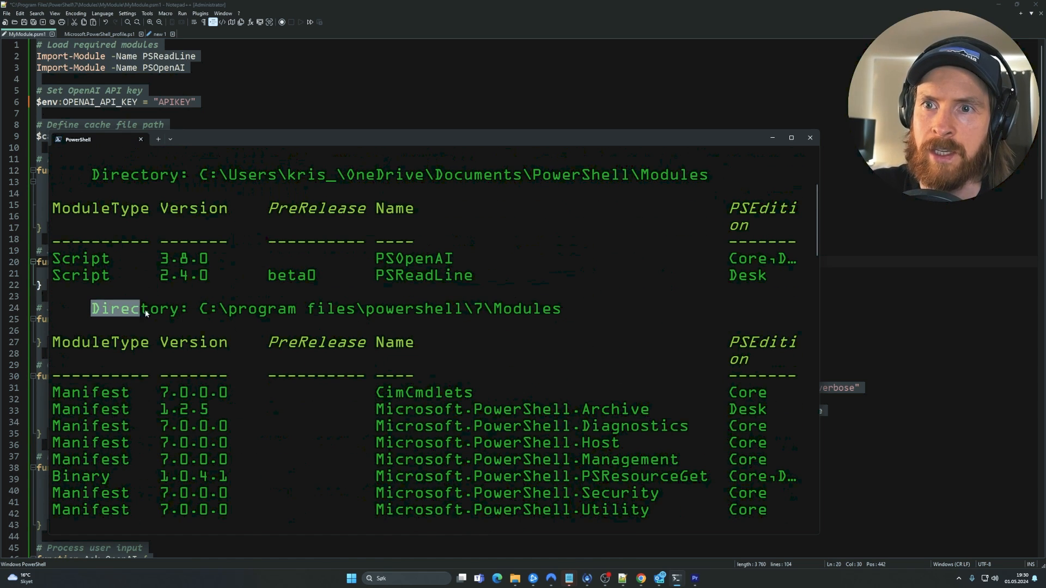
left_click_drag(119, 309, 443, 309)
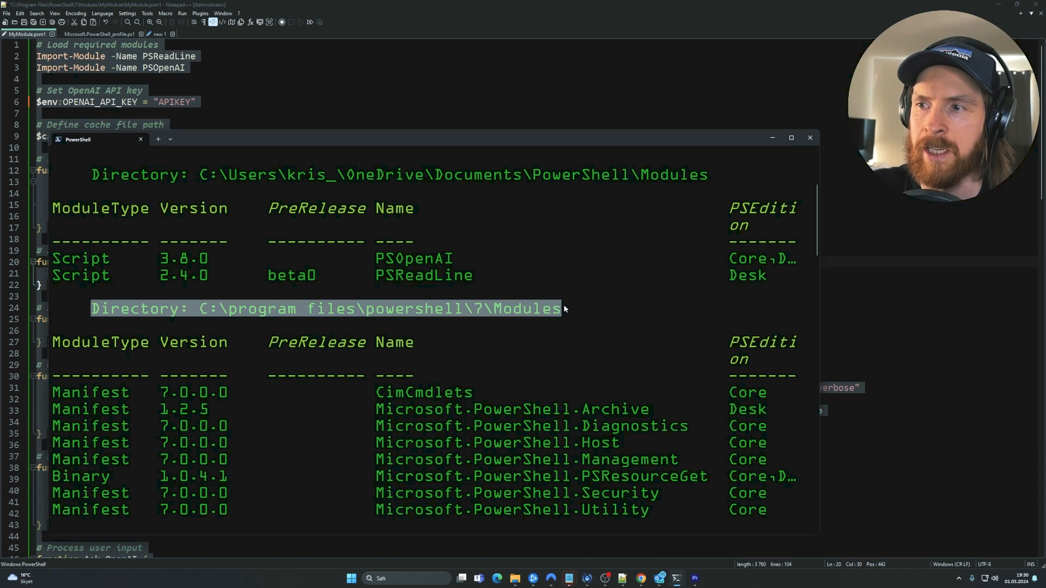
scroll("down", 3)
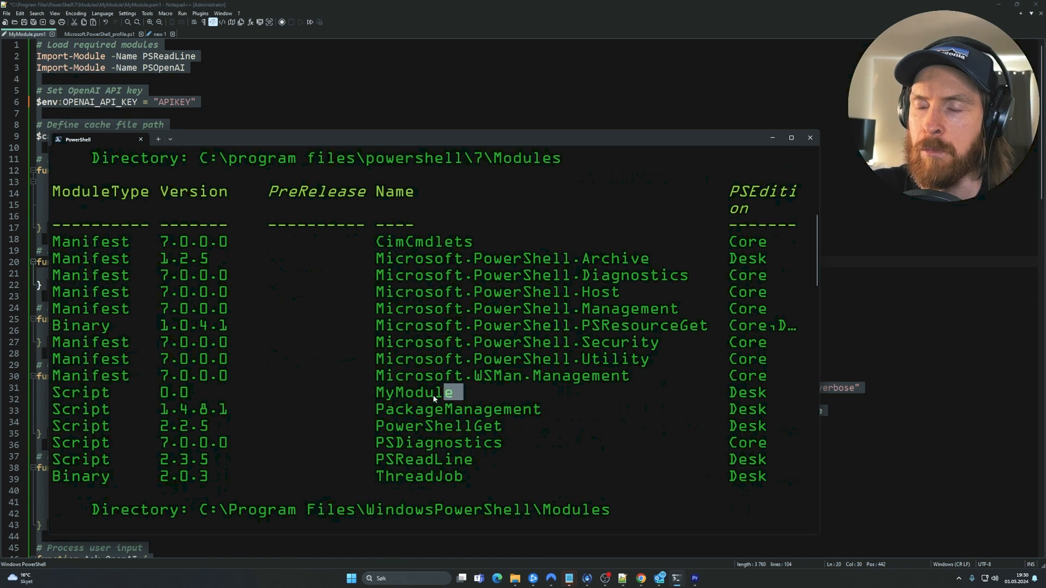
double_click(413, 392)
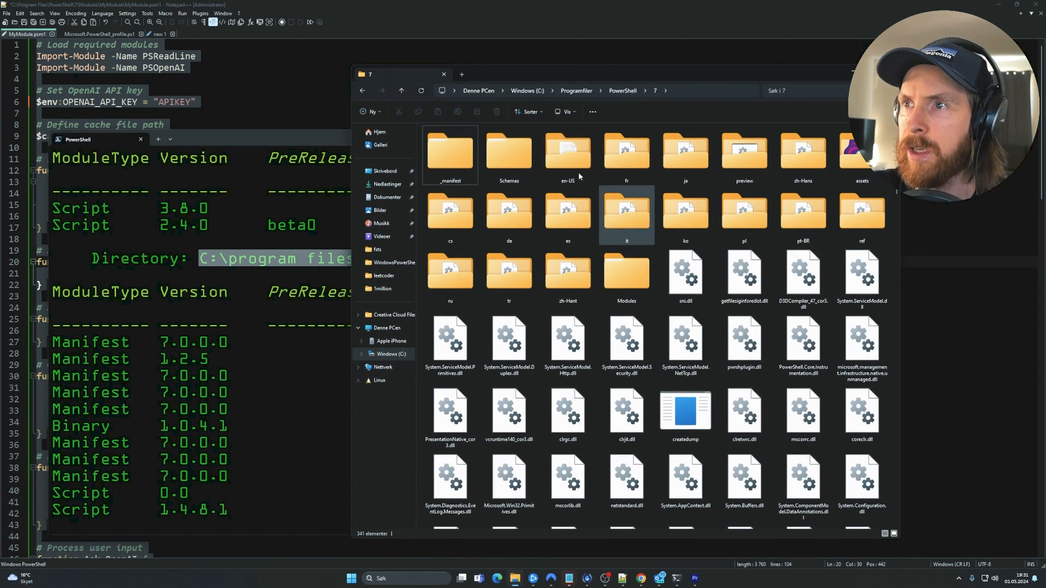
Drag MyModule.psm1 into PowerShell\7\Modules\MyModule, then view the profile script.
left_click(626, 274)
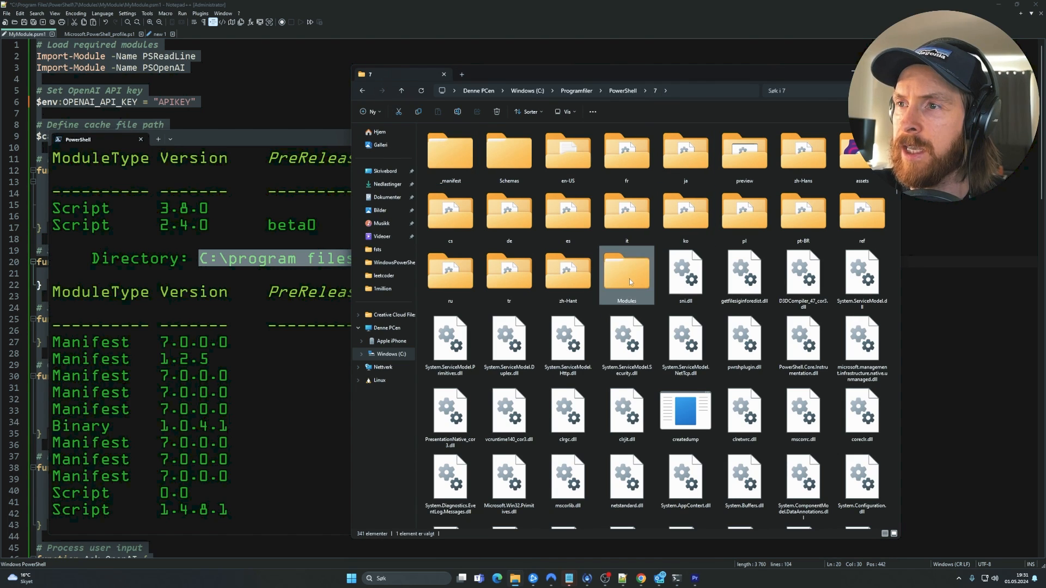
double_click(626, 273)
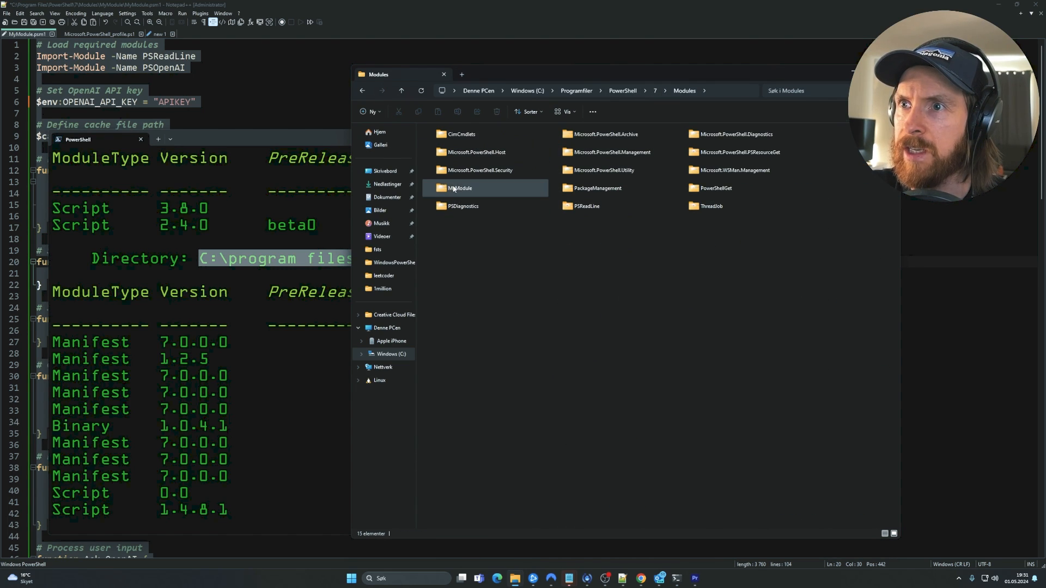
double_click(459, 188)
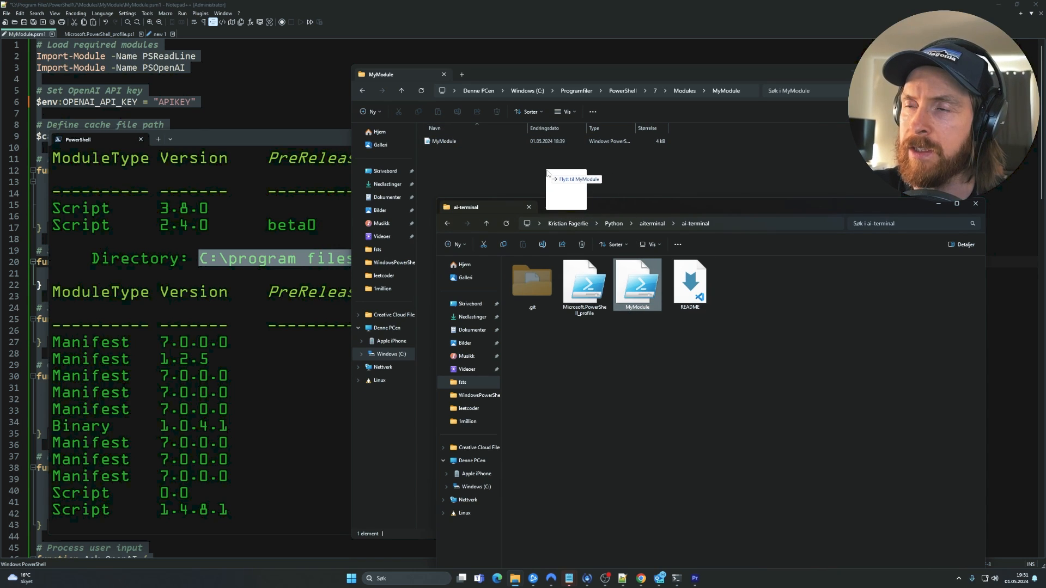
left_click_drag(637, 283, 567, 187)
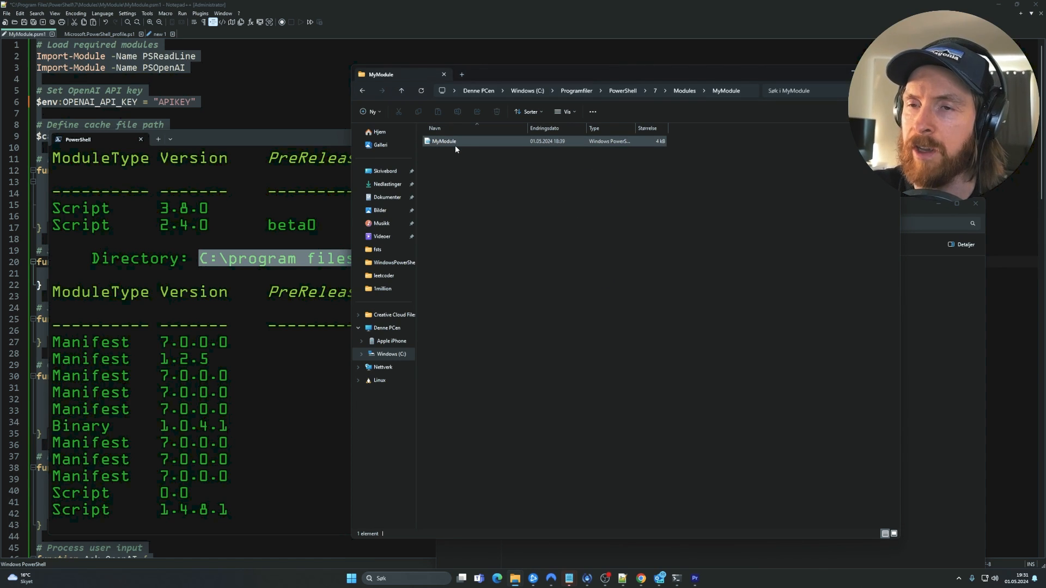
mouse_move(443, 140)
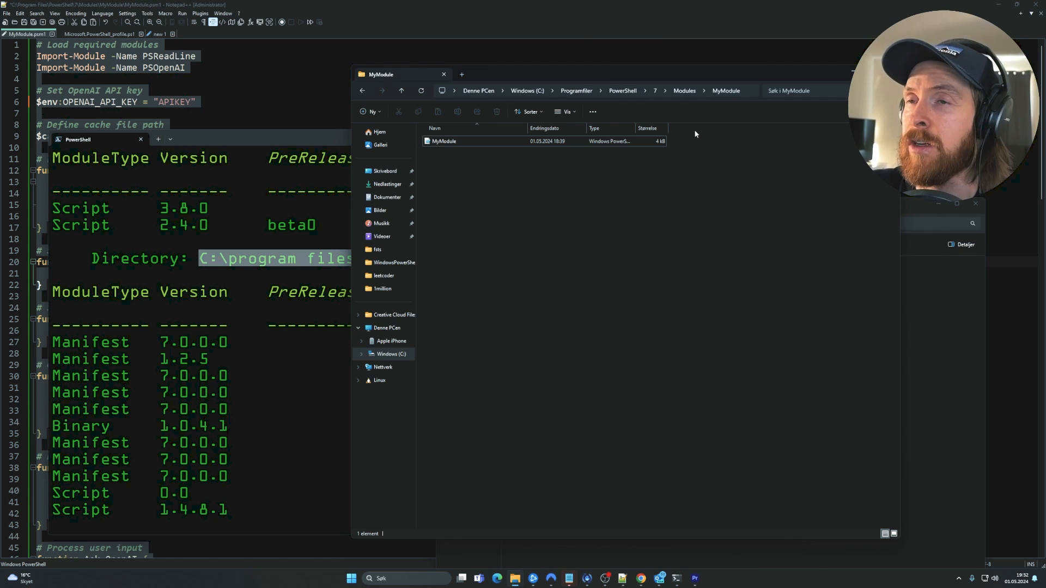
right_click(725, 90)
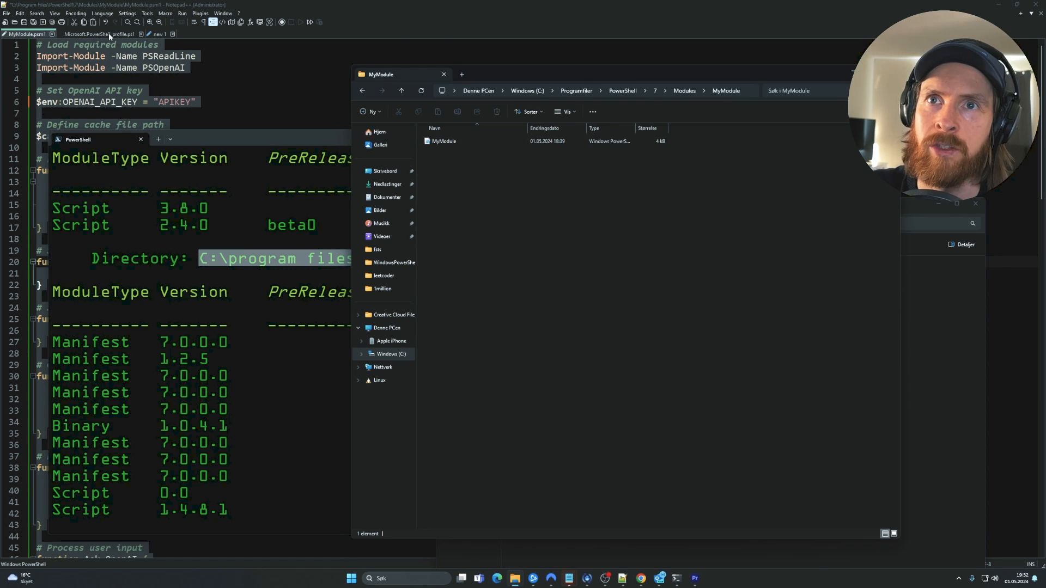
left_click(90, 33)
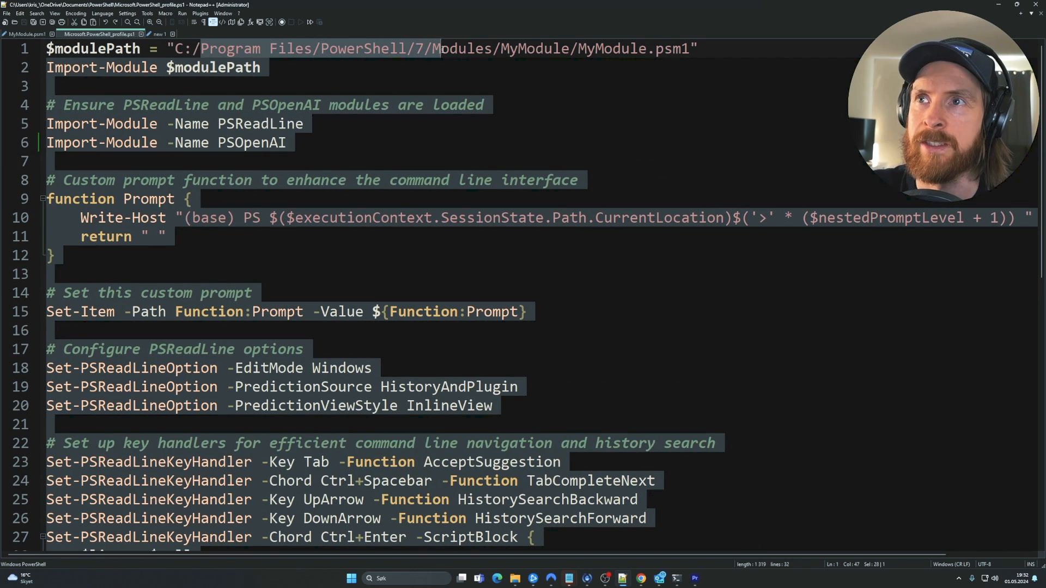
left_click_drag(440, 48, 574, 48)
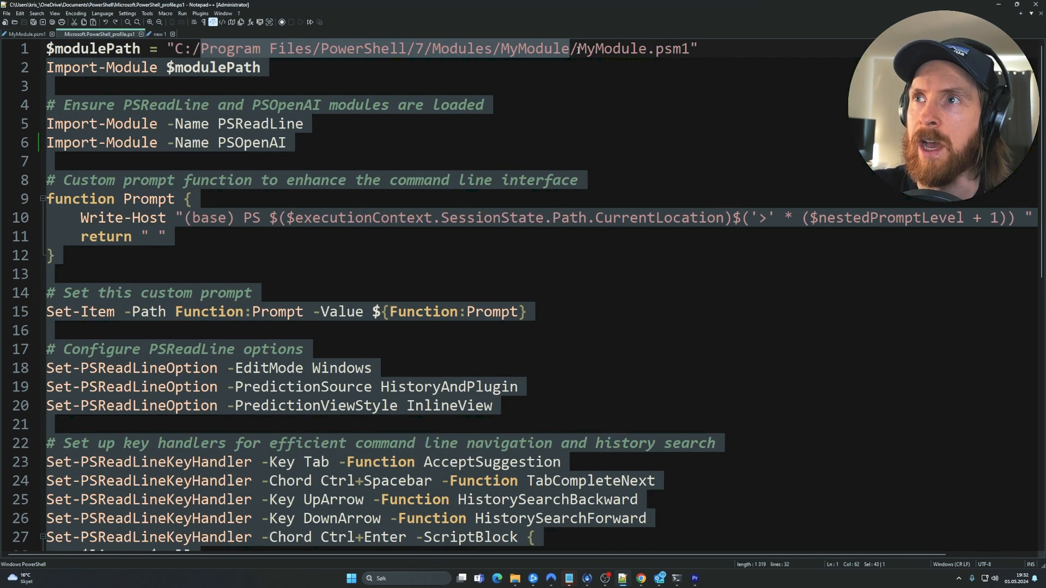
double_click(610, 48)
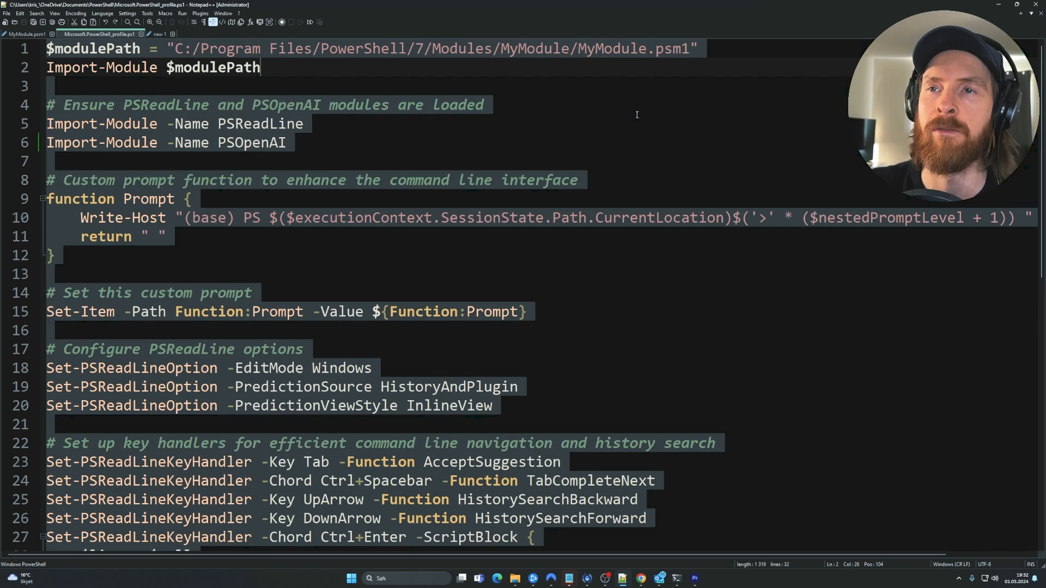
mouse_move(617, 116)
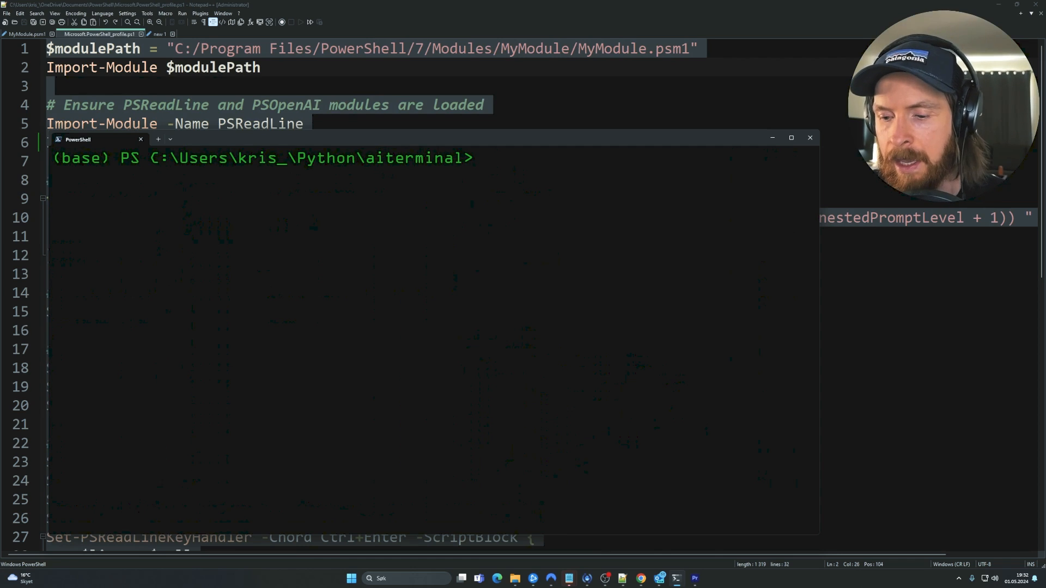
Run code $PROFILE to open the PowerShell profile script in VS Code.
type("code $PROFILE")
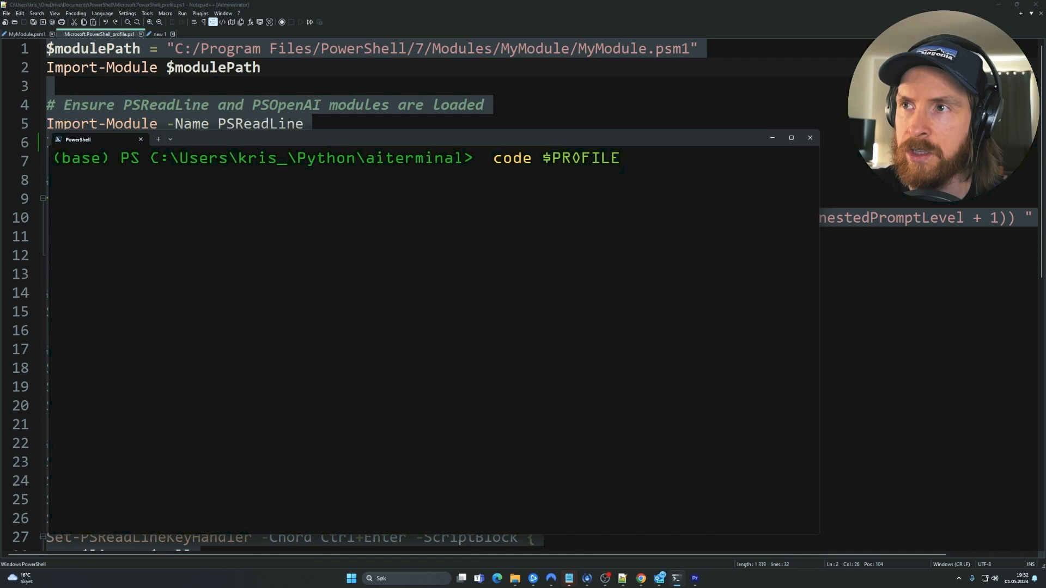
key("Enter")
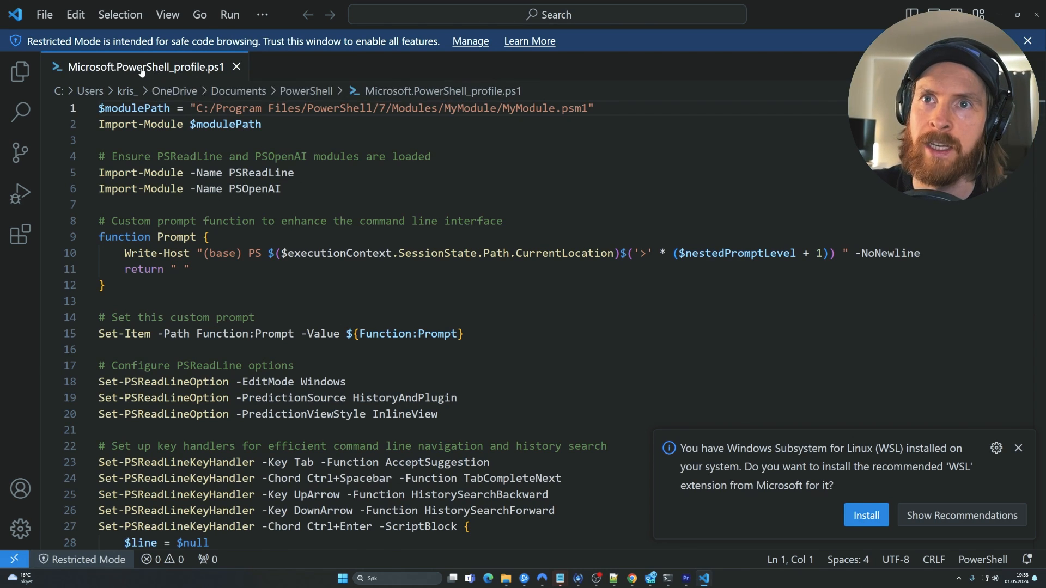
Reveal Microsoft.PowerShell_profile.ps1 in File Explorer from its editor tab's context menu.
right_click(140, 67)
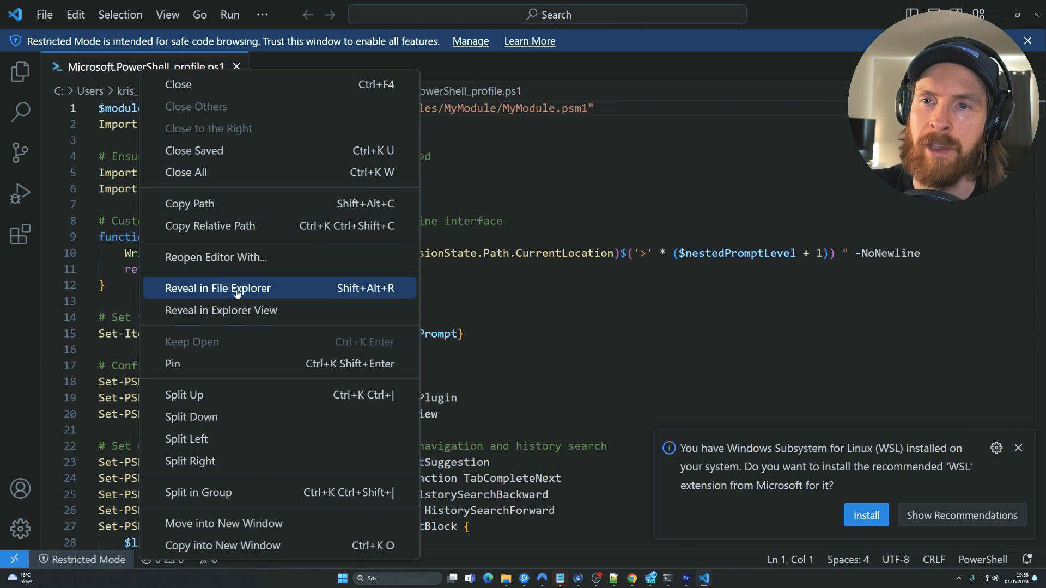
left_click(217, 288)
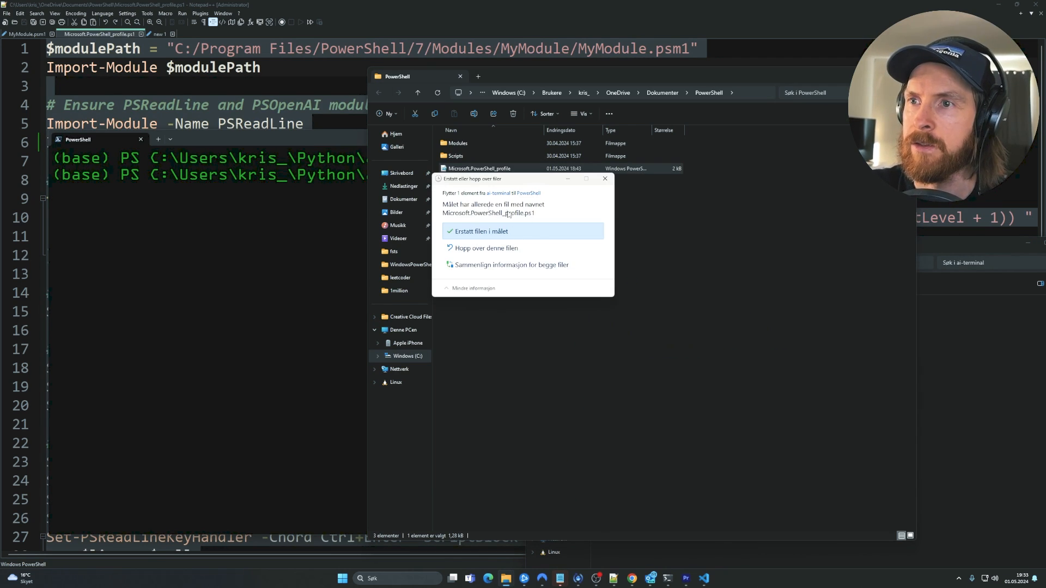
mouse_move(604, 182)
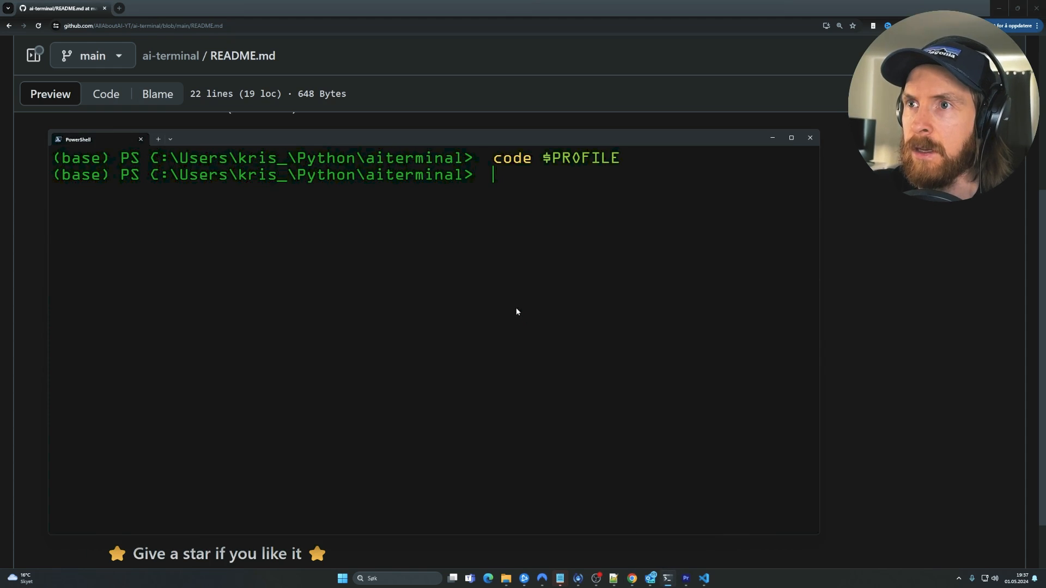
Install the PSOpenAI module with -Force, answering N to the untrusted repository prompt.
type("Install-Module -Name PSOpenAI -Force")
type("Install-Module -Name PSReadLine")
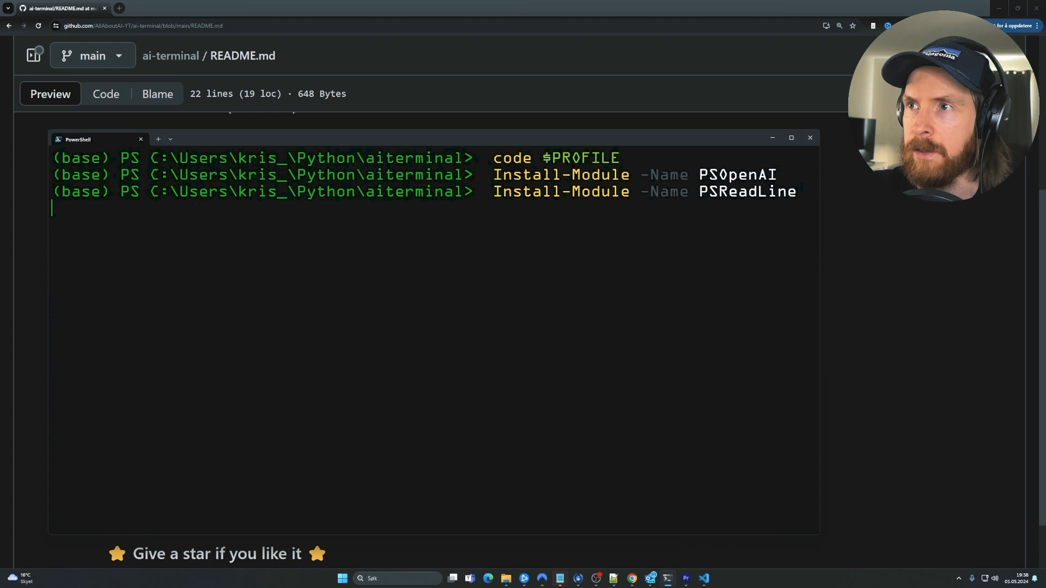
key("enter")
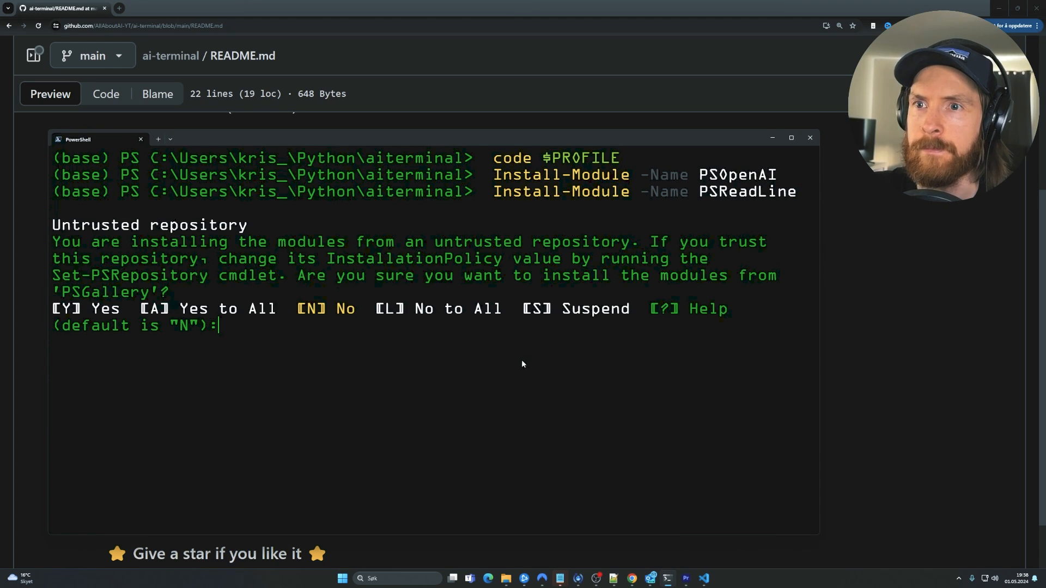
mouse_move(338, 328)
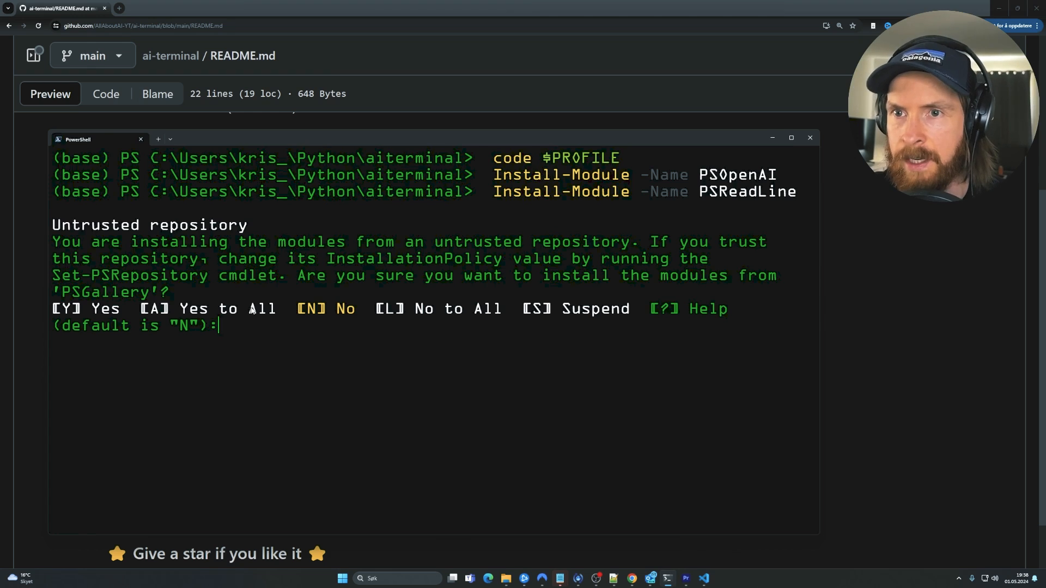
type("N")
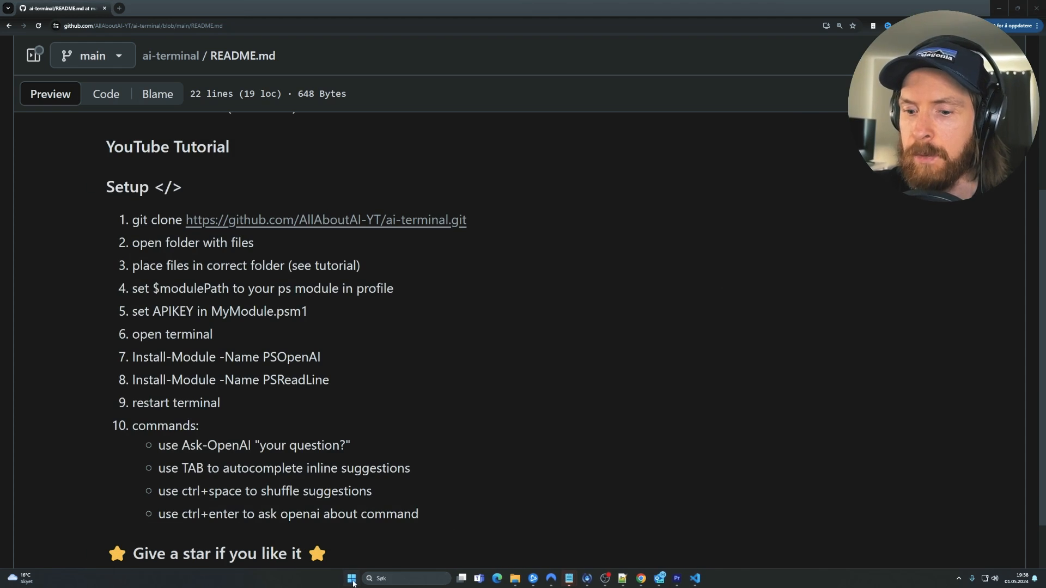
Open a fresh terminal, review the MyModule warning, and change into the python folder.
left_click(351, 579)
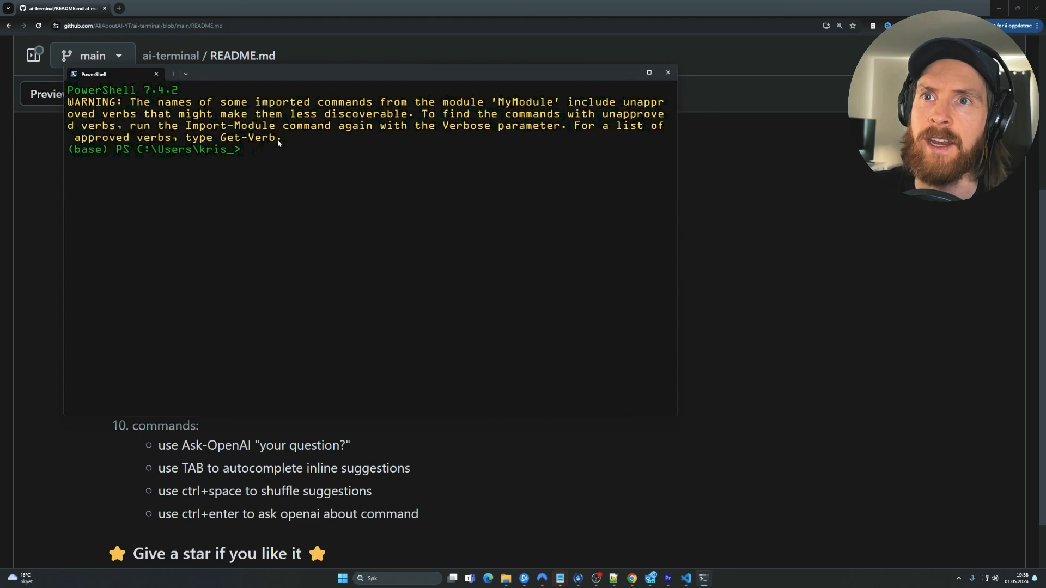
left_click_drag(67, 102, 282, 138)
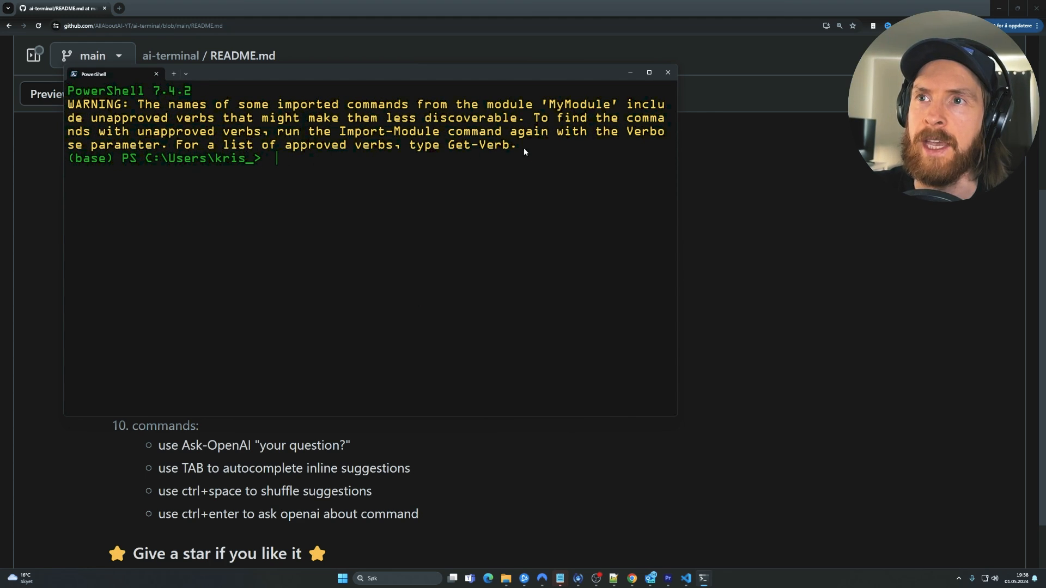
left_click_drag(67, 104, 515, 145)
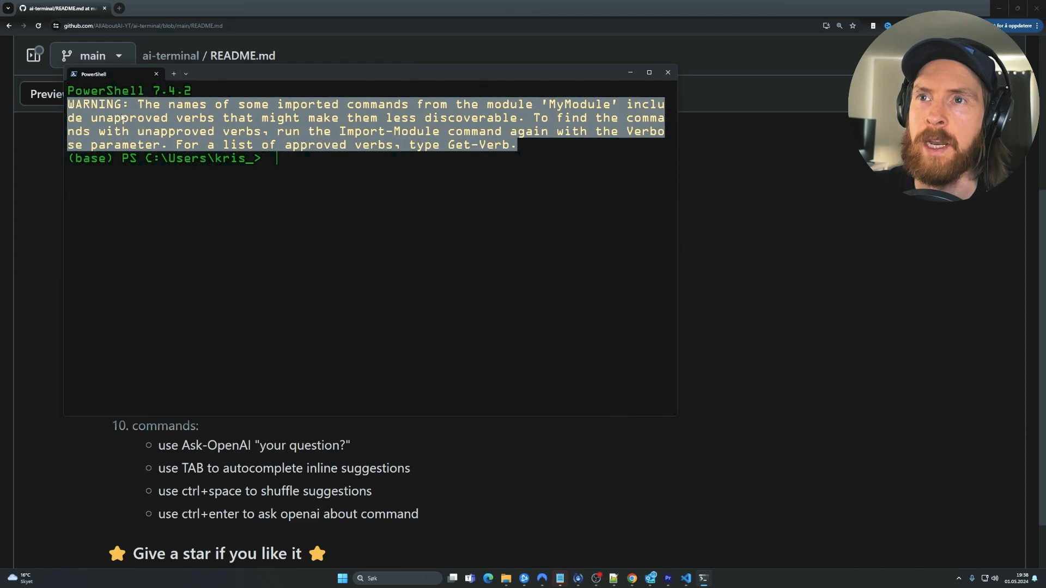
left_click(392, 211)
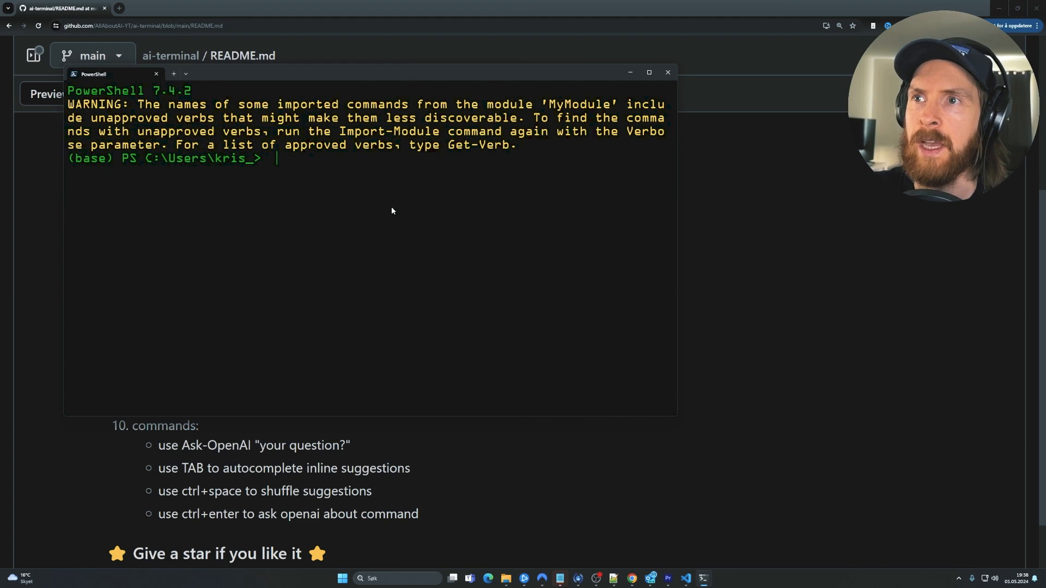
type("cd python")
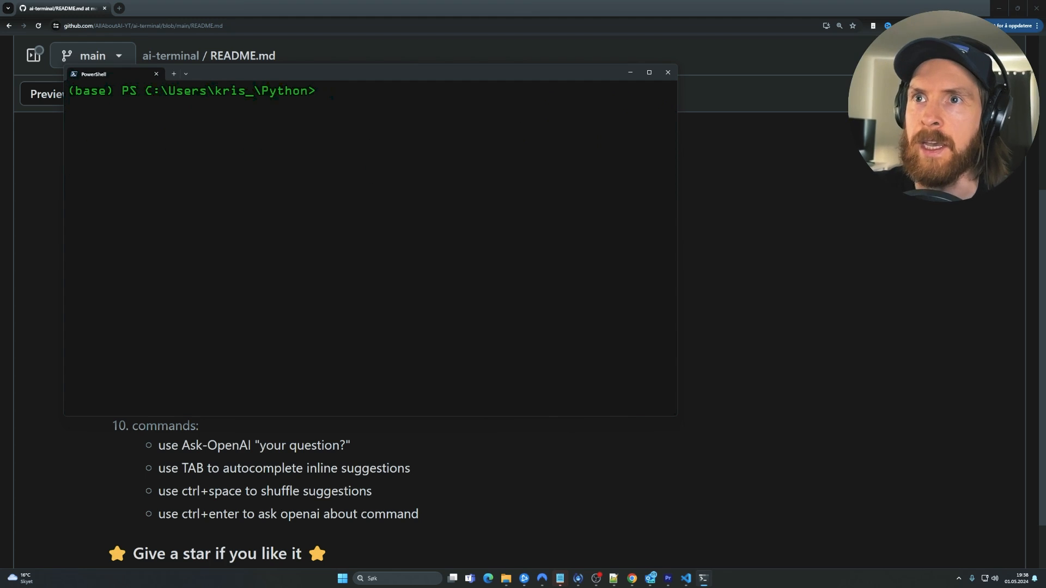
left_click(666, 72)
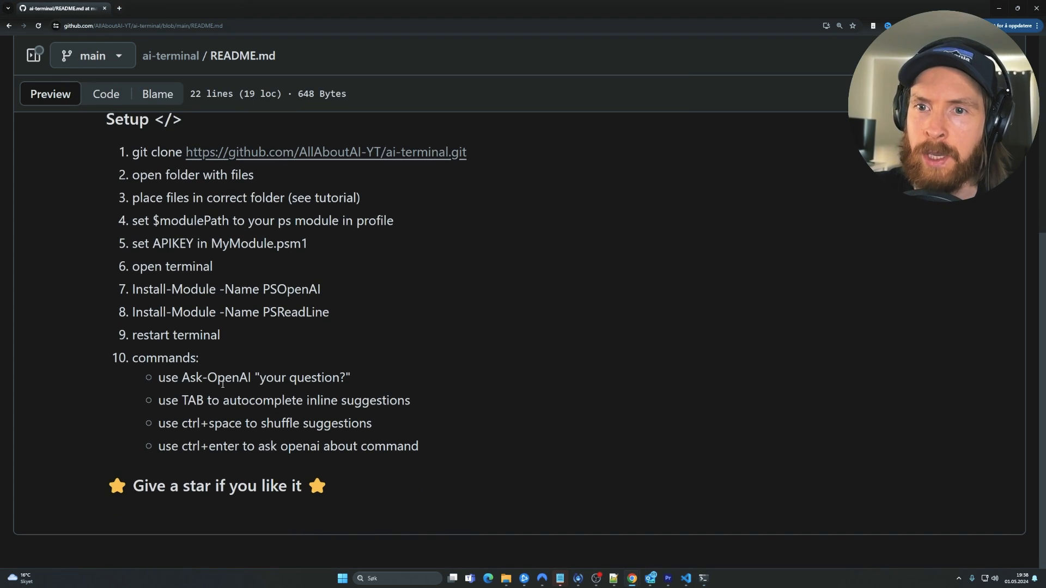
double_click(162, 359)
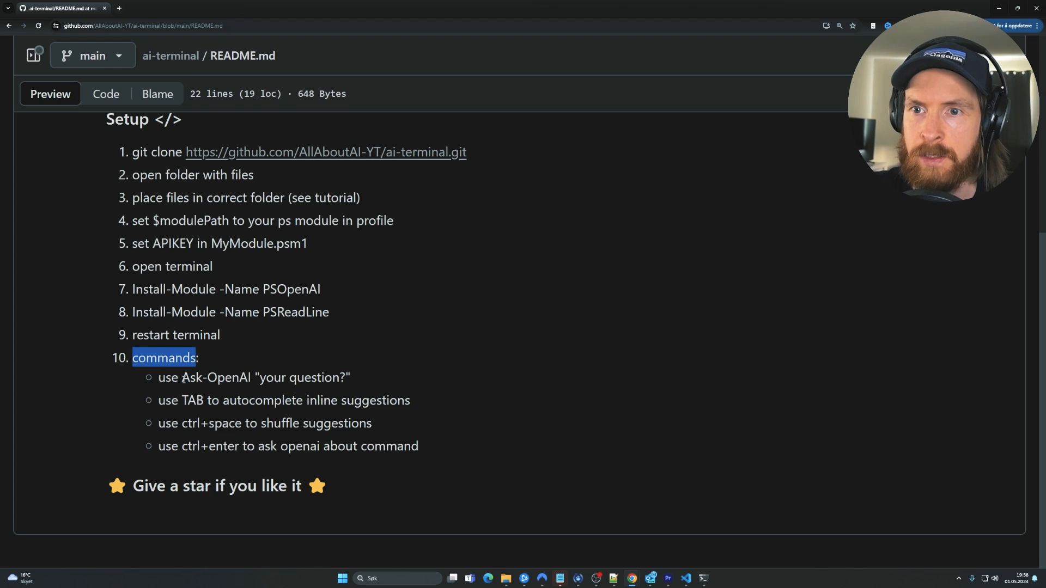
left_click_drag(186, 400, 332, 401)
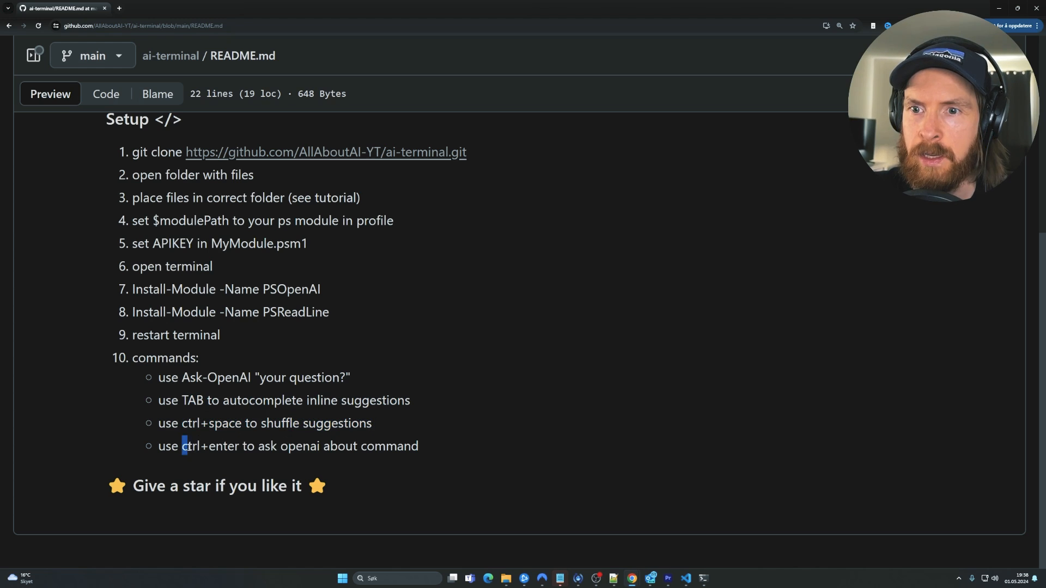
left_click_drag(181, 445, 419, 445)
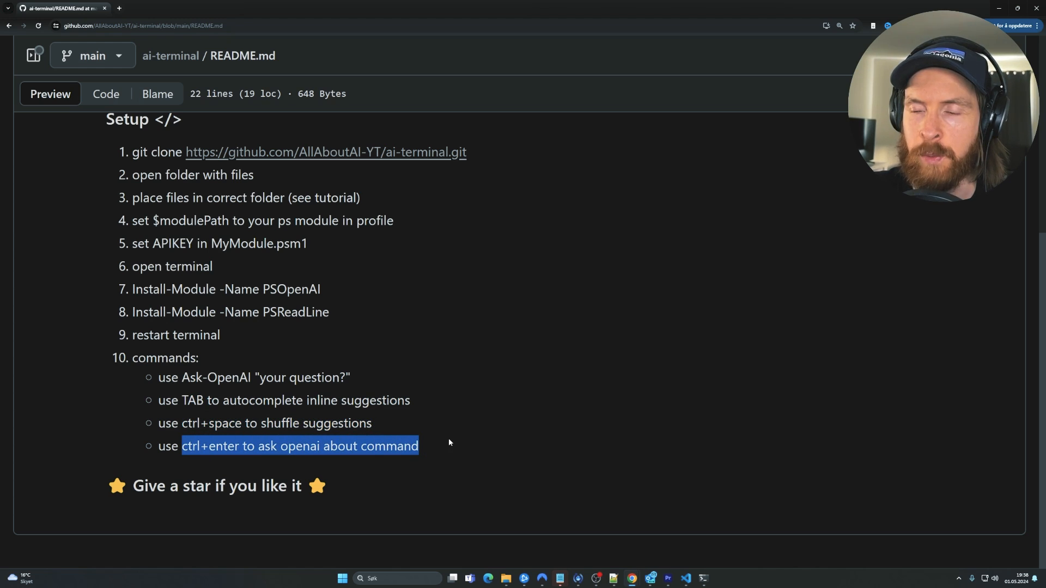
left_click(560, 451)
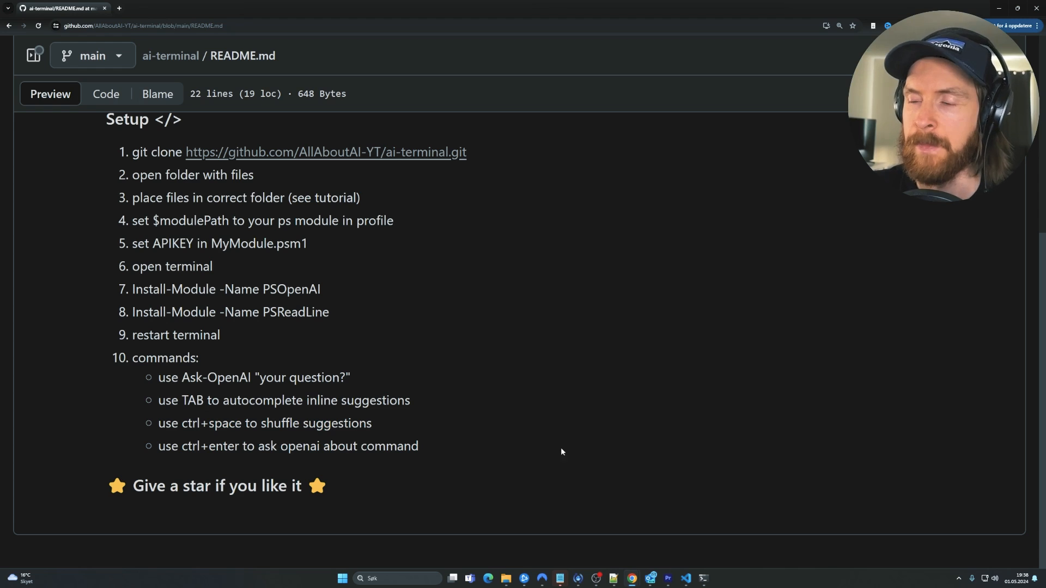
left_click(702, 578)
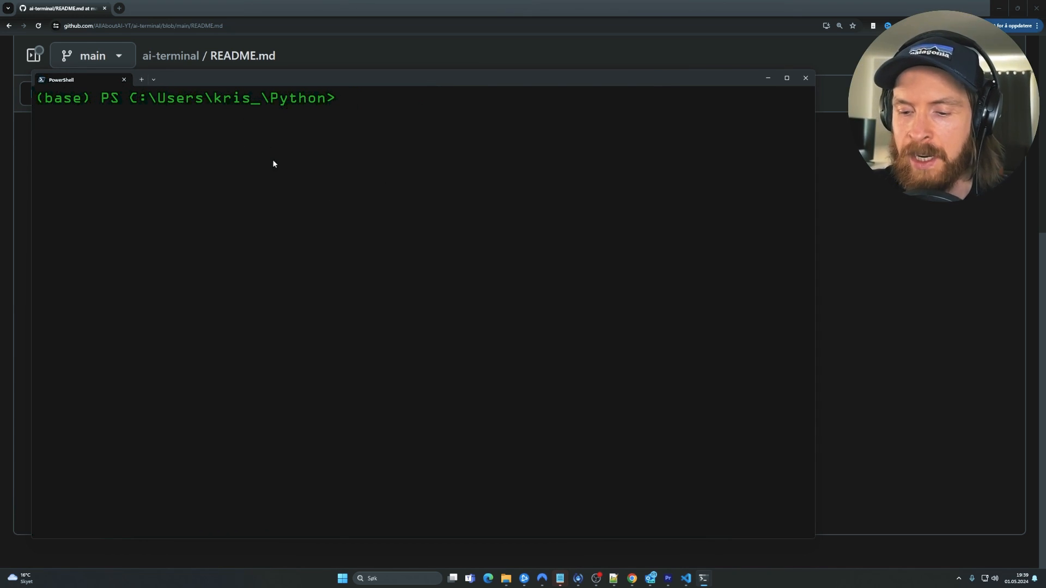
Ask OpenAI how to delete a folder, then run Remove-Item on clitool\folder2 -Recurse.
type("Ask-OpenAI \"what is the powershell command to find your current ps module?\"")
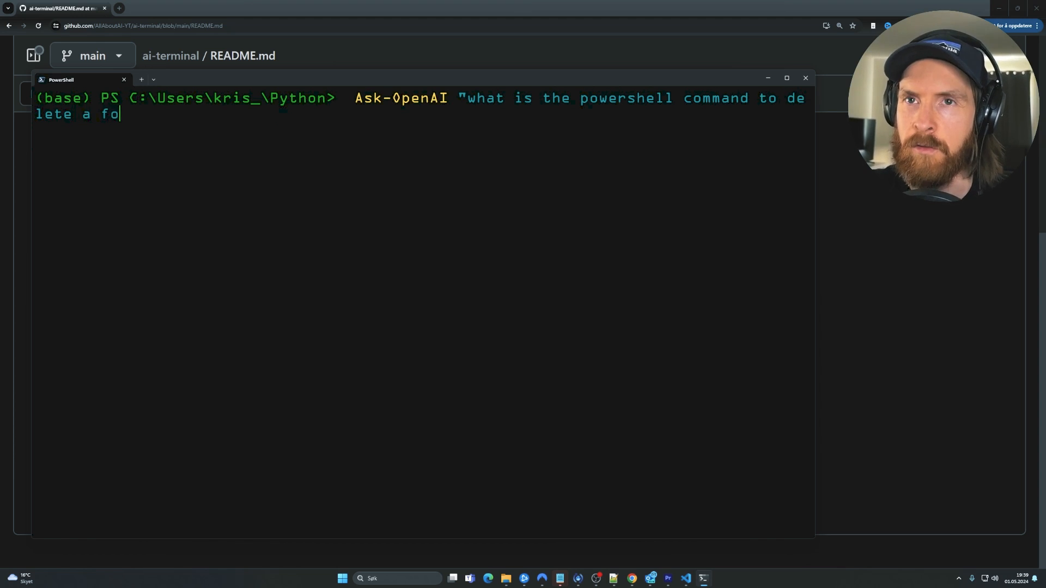
type("lder?\"")
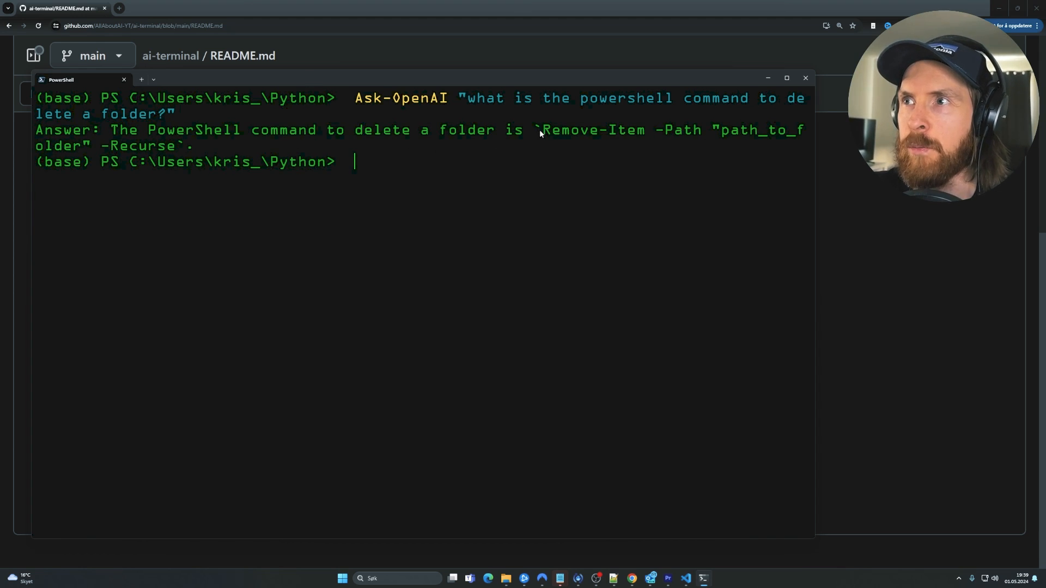
type("REmove-Item C:\\Users\\kris_\\python\\clitool\\folder2 -Recurse")
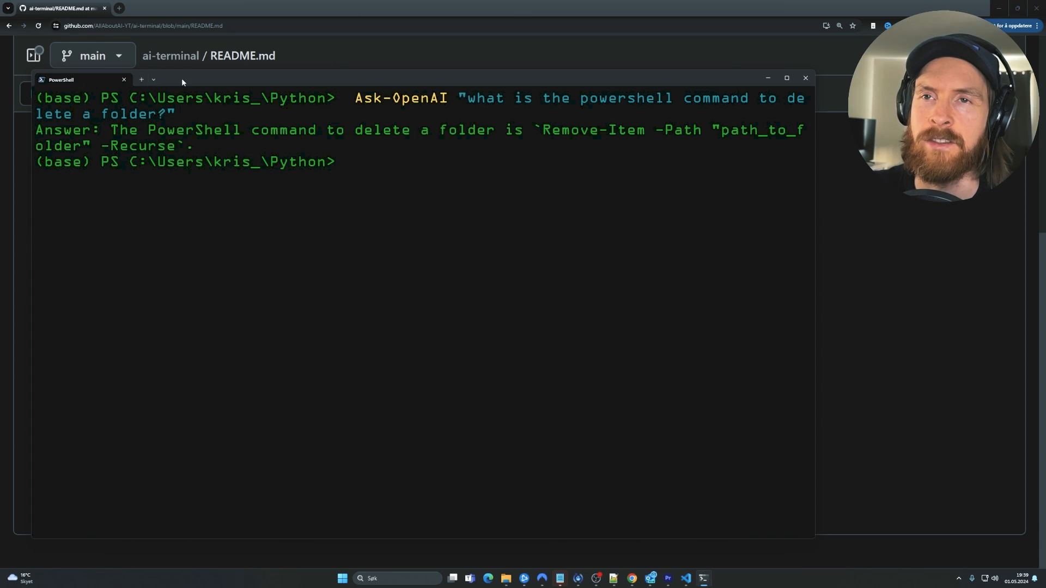
right_click(182, 80)
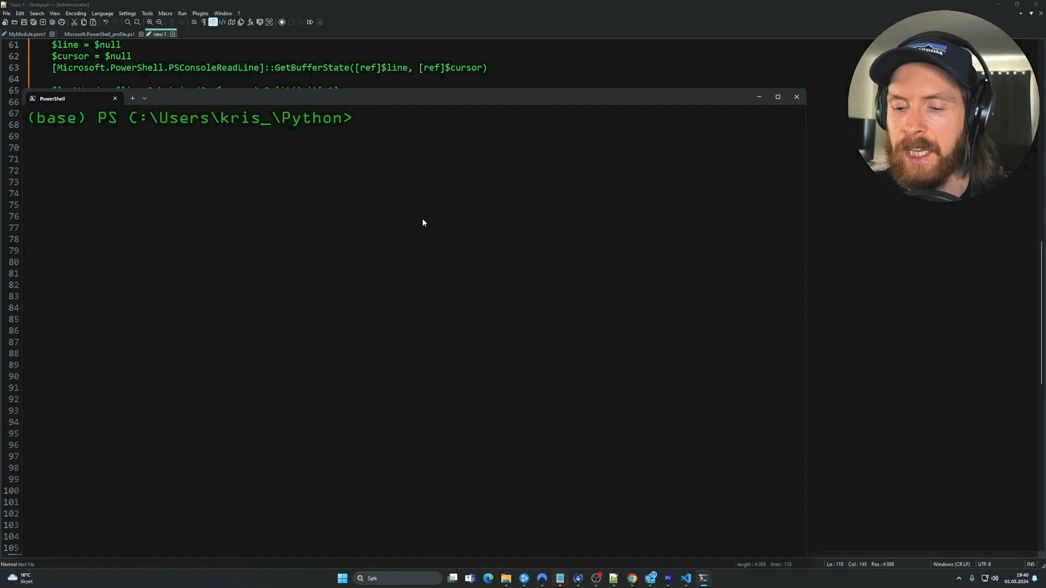
Complete Get-DnsClientNrptRule, highlight OpenAI's explanation of it, and clear the prompt.
type("Get-Module -ListAvailable")
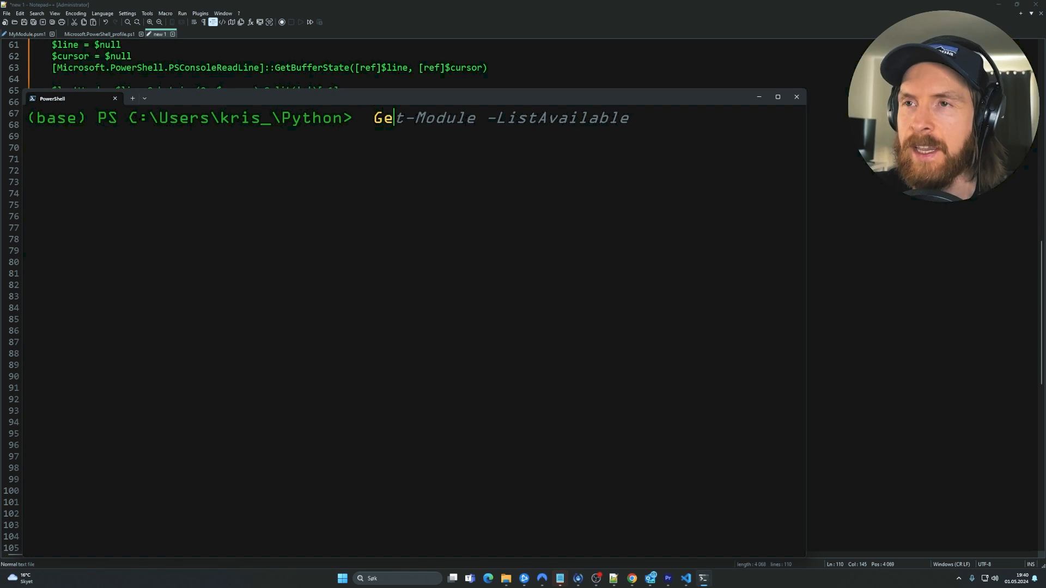
type("t-DnsClient")
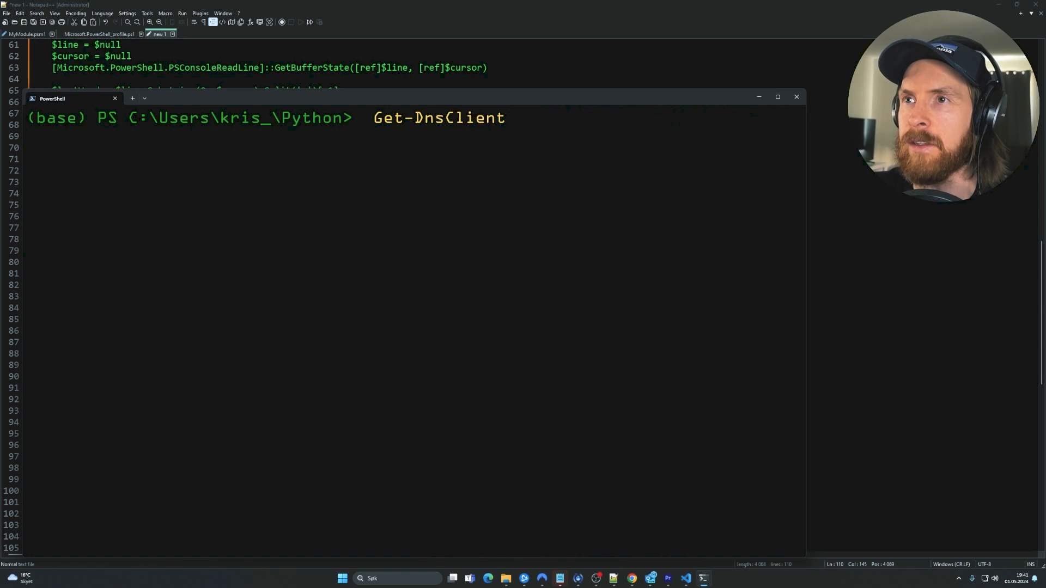
type("NrptRule")
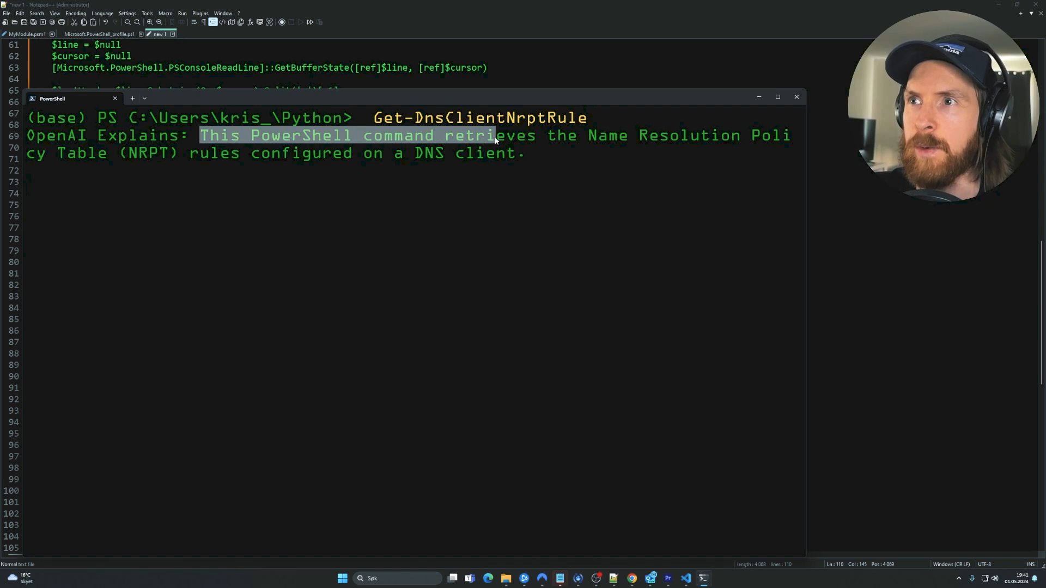
left_click_drag(493, 140, 137, 172)
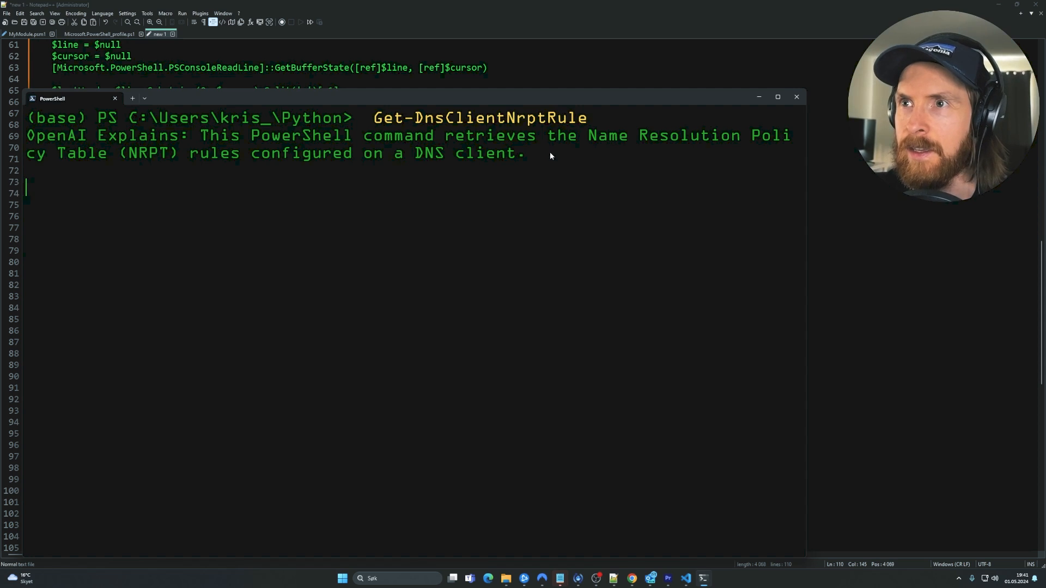
key("Backspace")
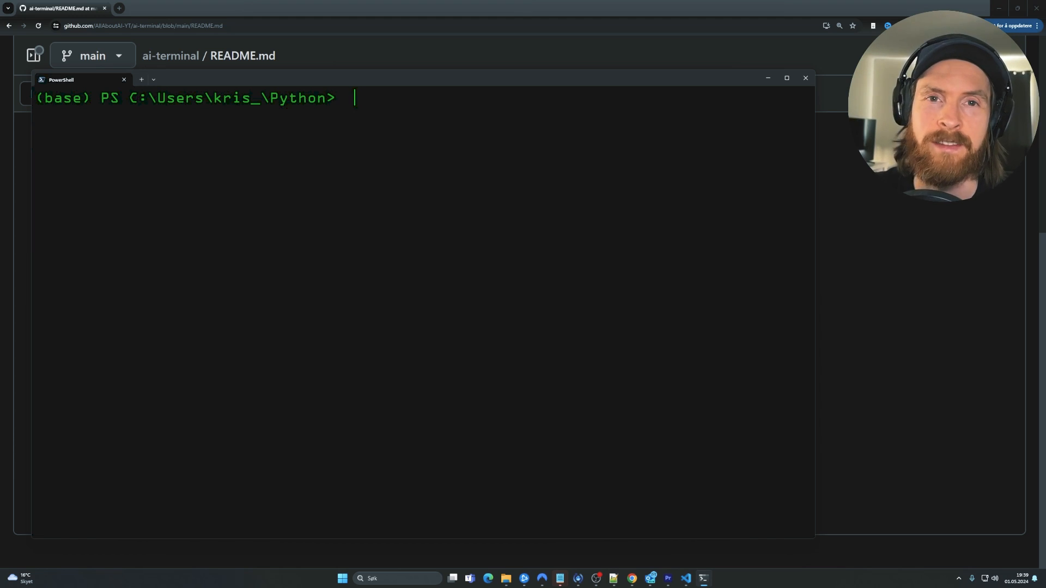
left_click(805, 77)
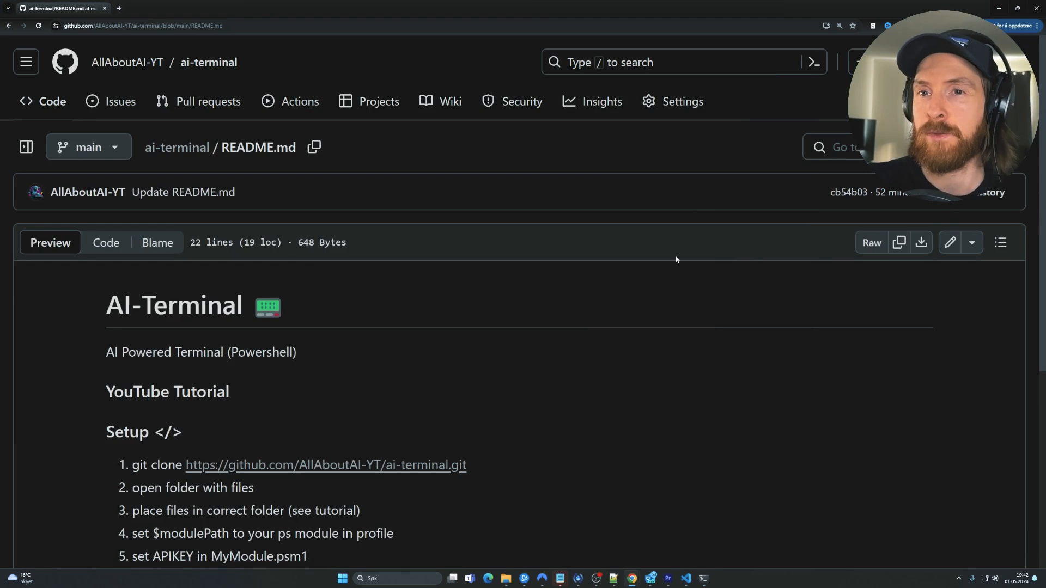
scroll("down", 3)
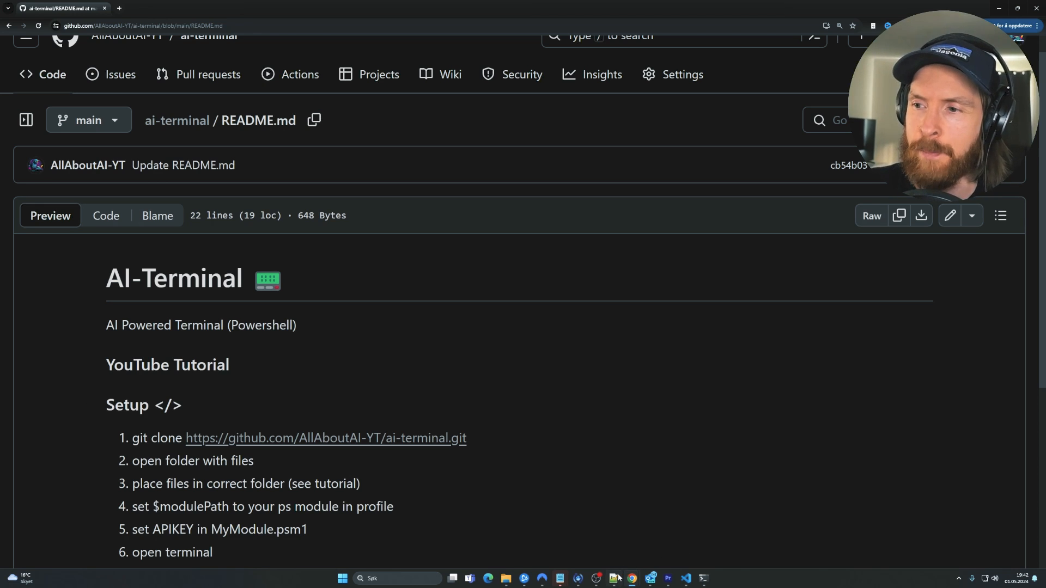
left_click(611, 578)
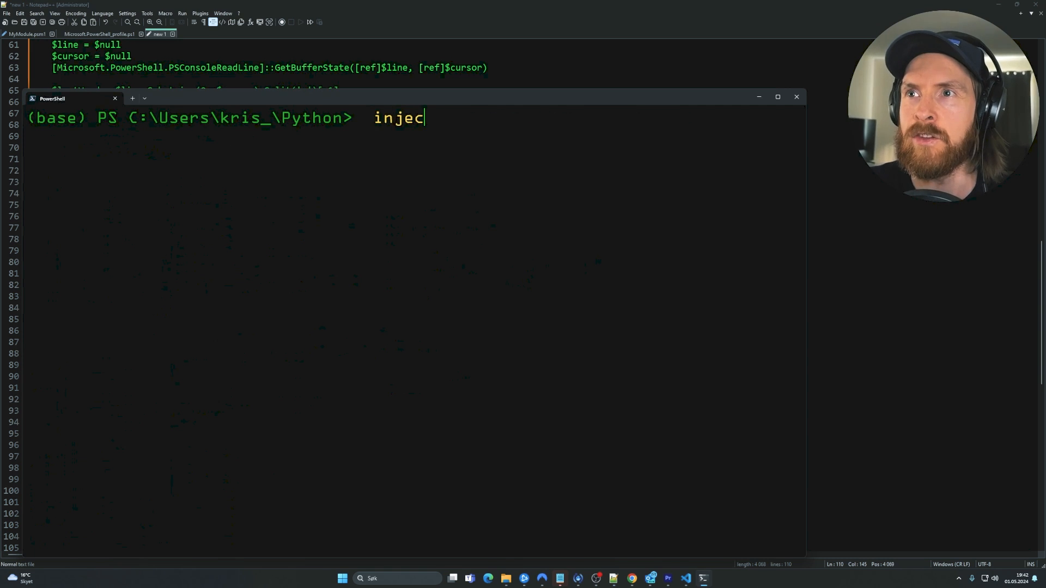
key("BackSpace")
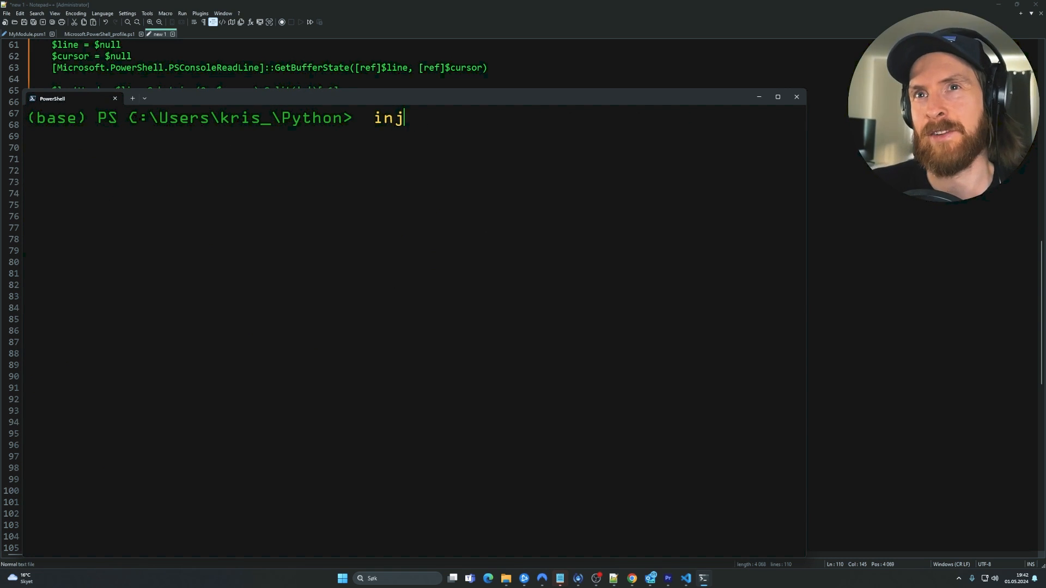
key("Backspace")
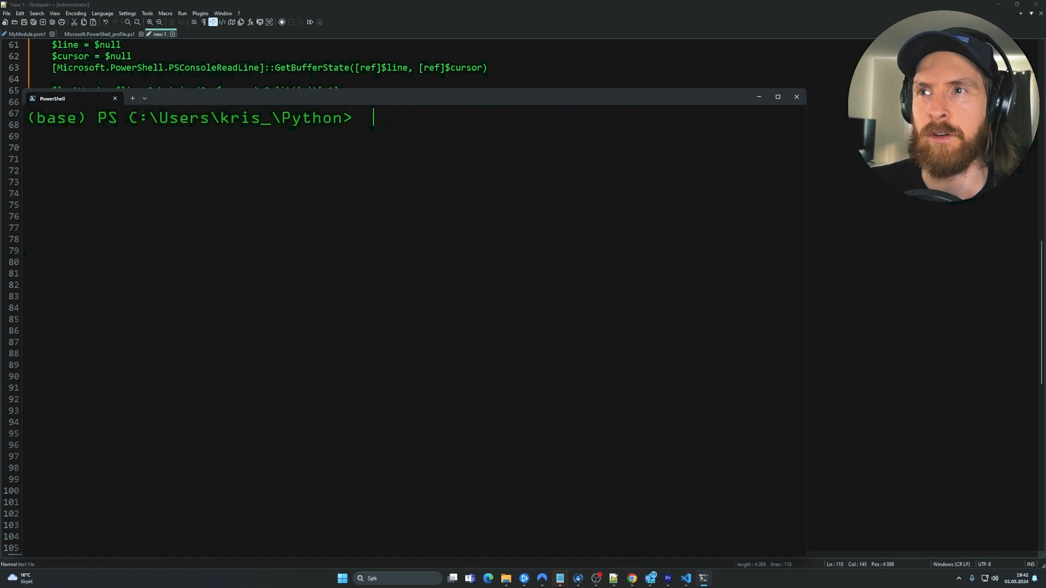